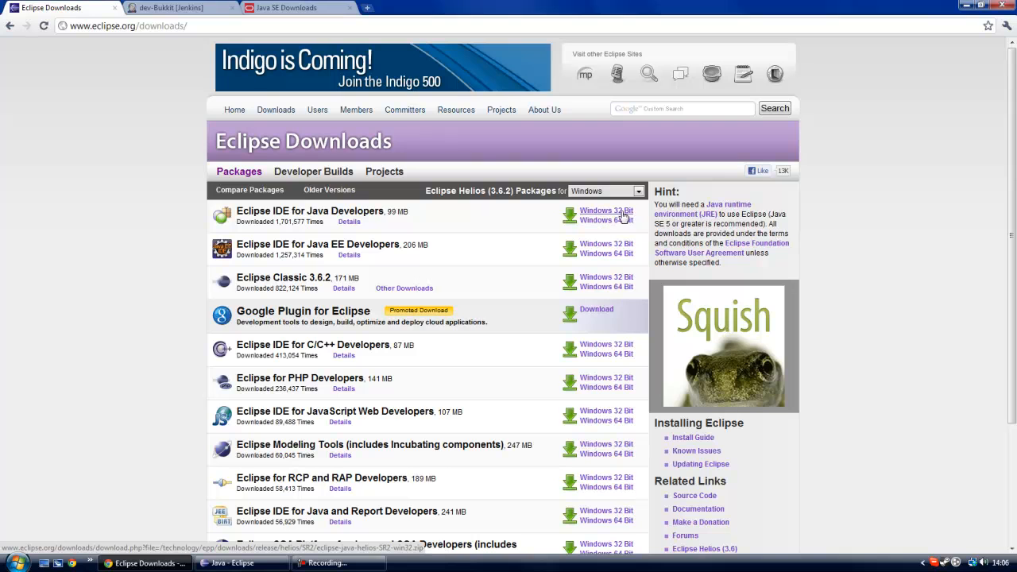
Go from the dev-Bukkit tab to the Jenkins dashboard and open the dev-CraftBukkit job.
click(167, 14)
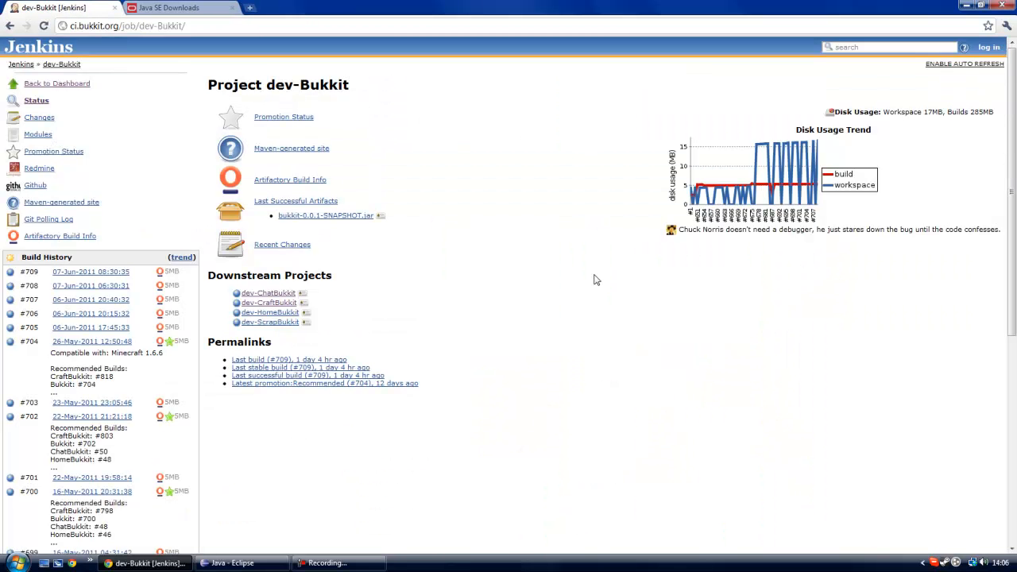
click(57, 83)
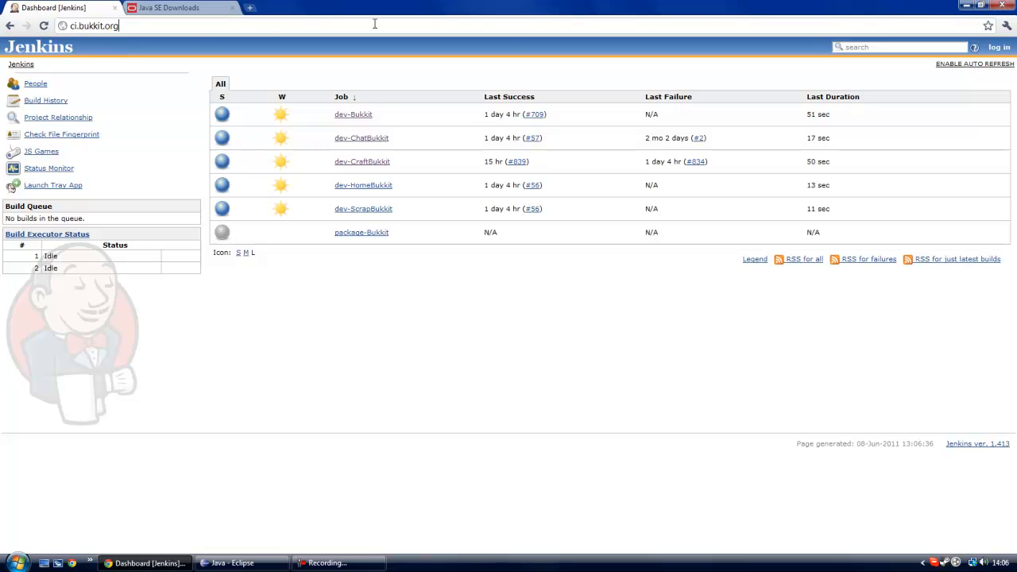
mouse_move(366, 170)
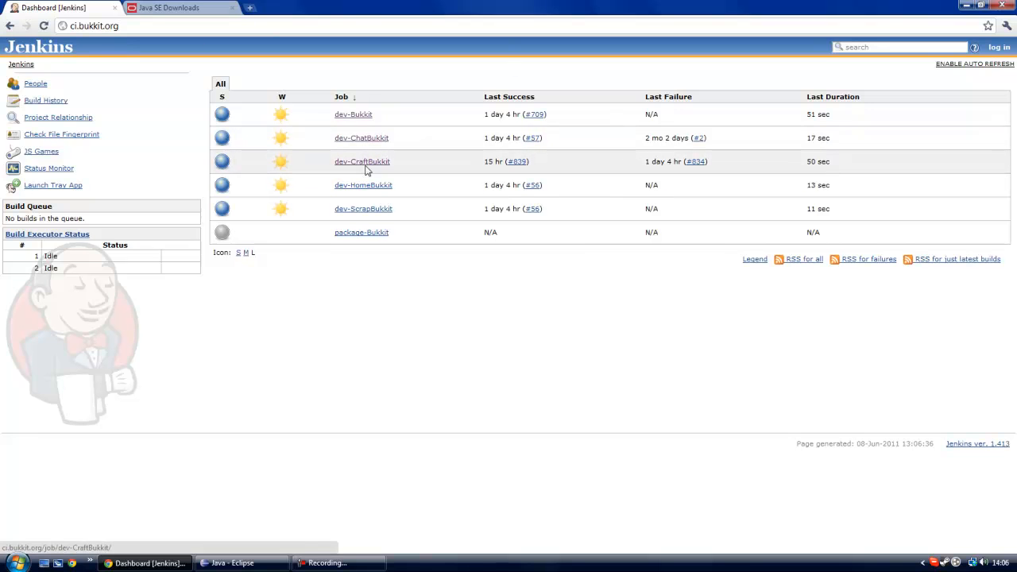
mouse_move(365, 166)
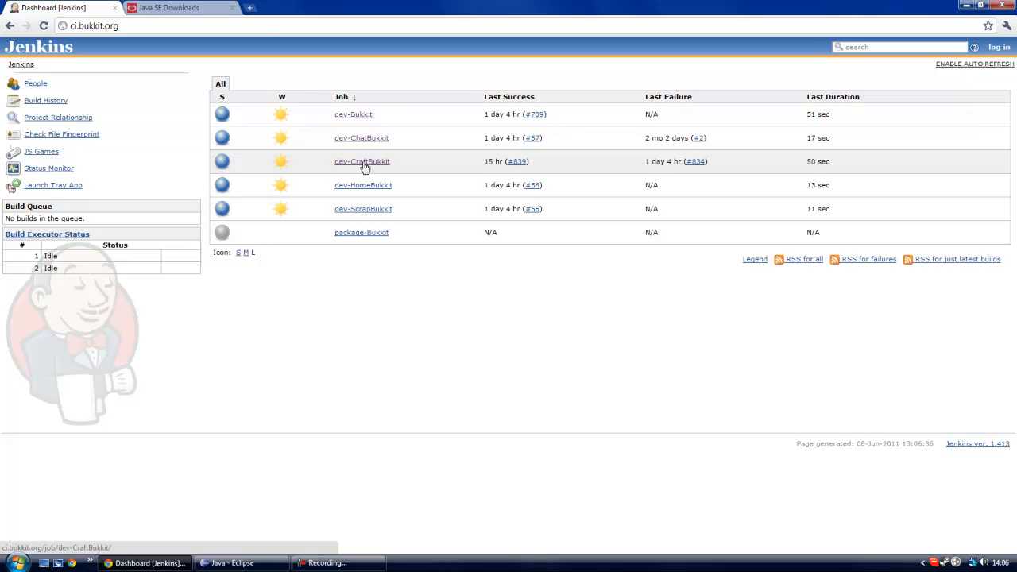
click(361, 161)
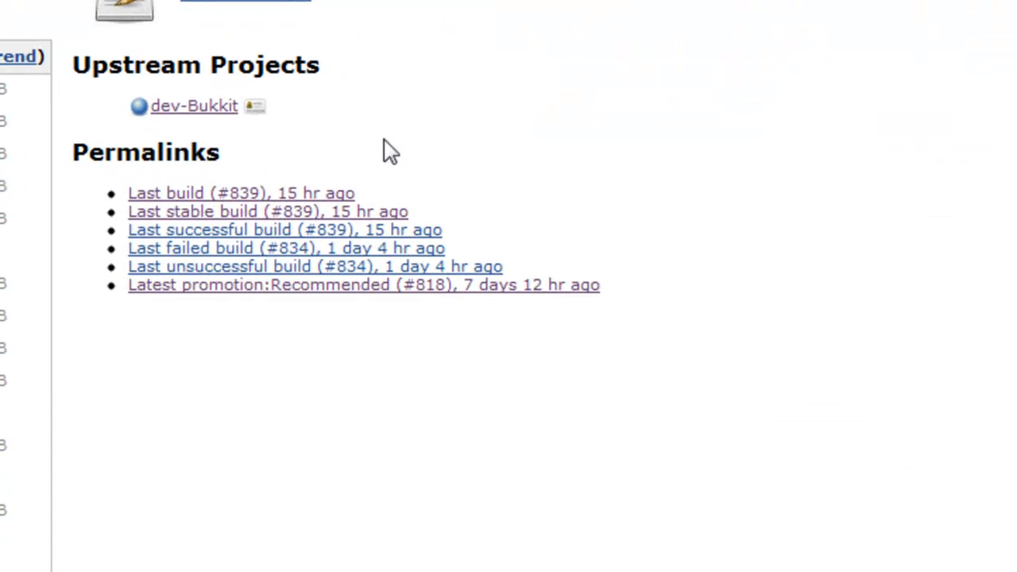
mouse_move(255, 393)
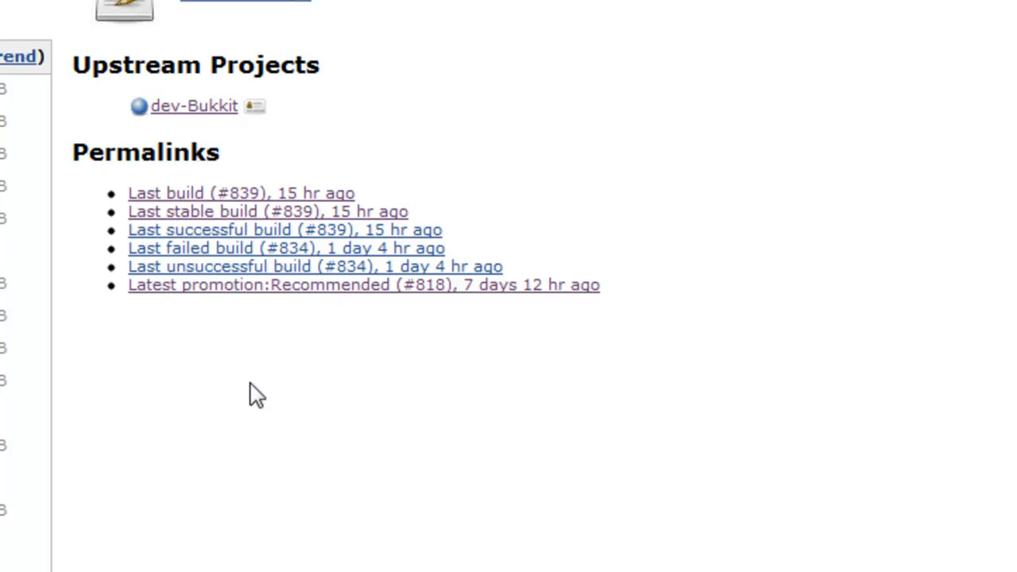
mouse_move(285, 302)
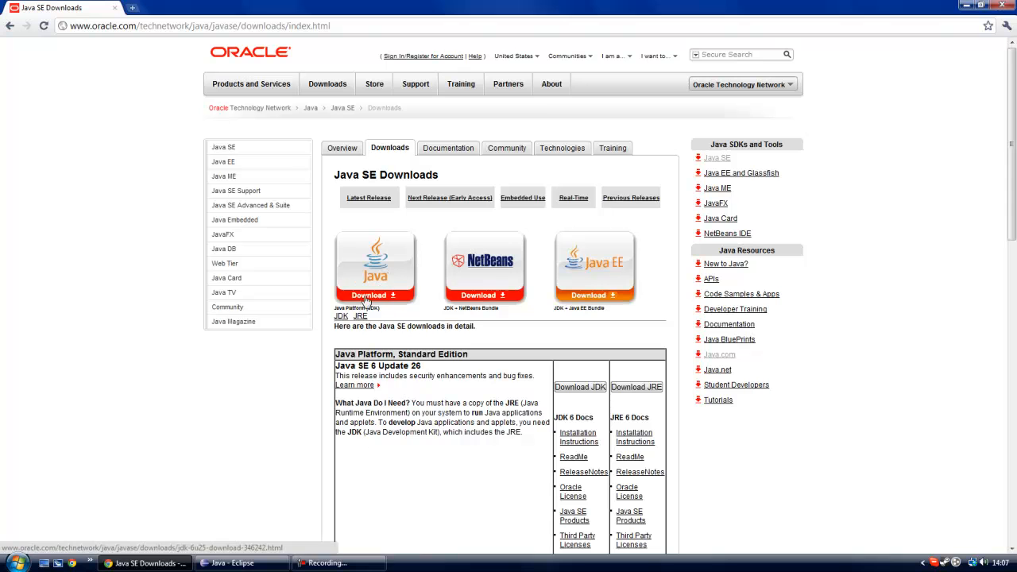
mouse_move(115, 307)
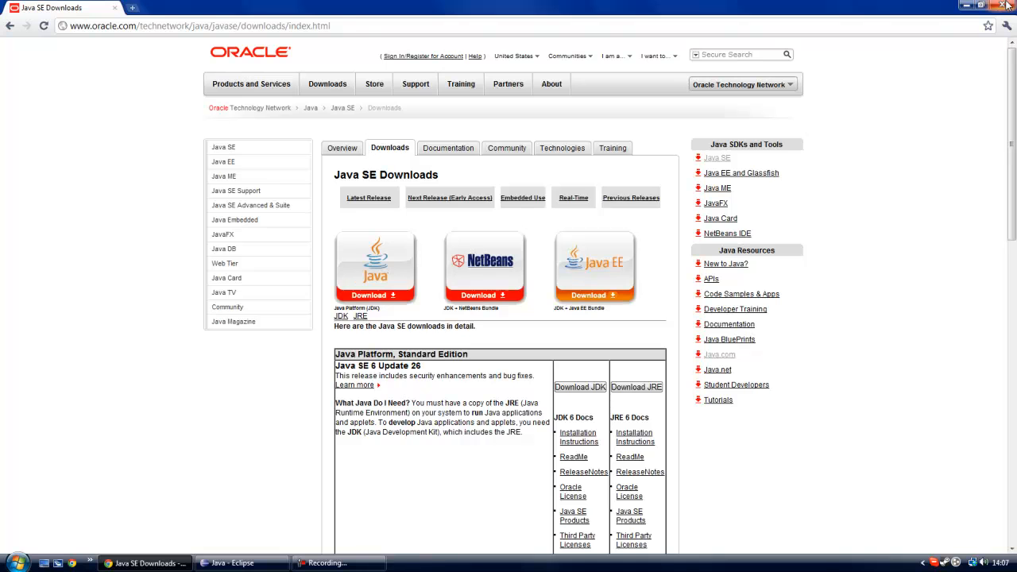
Minimize the browser on the Oracle Java SE Downloads page to reveal the desktop.
click(1008, 4)
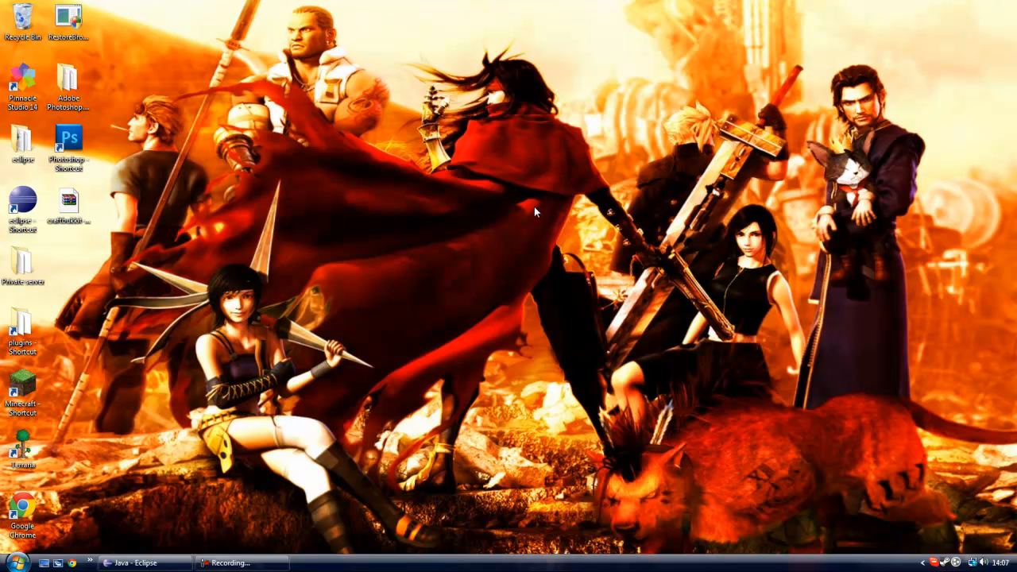
Bring Eclipse to the front and launch the New Java Project wizard via File > New.
click(141, 563)
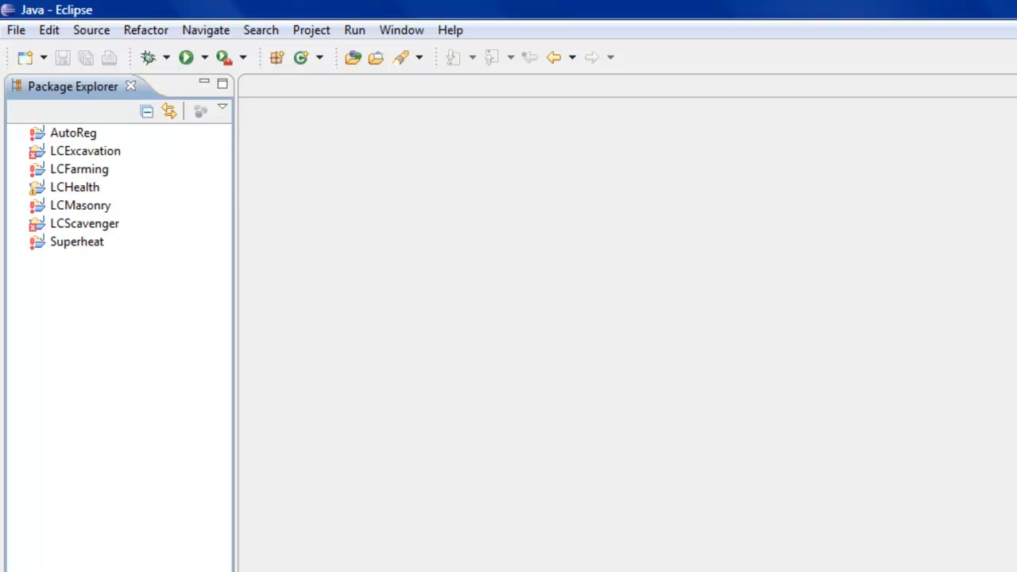
mouse_move(86, 378)
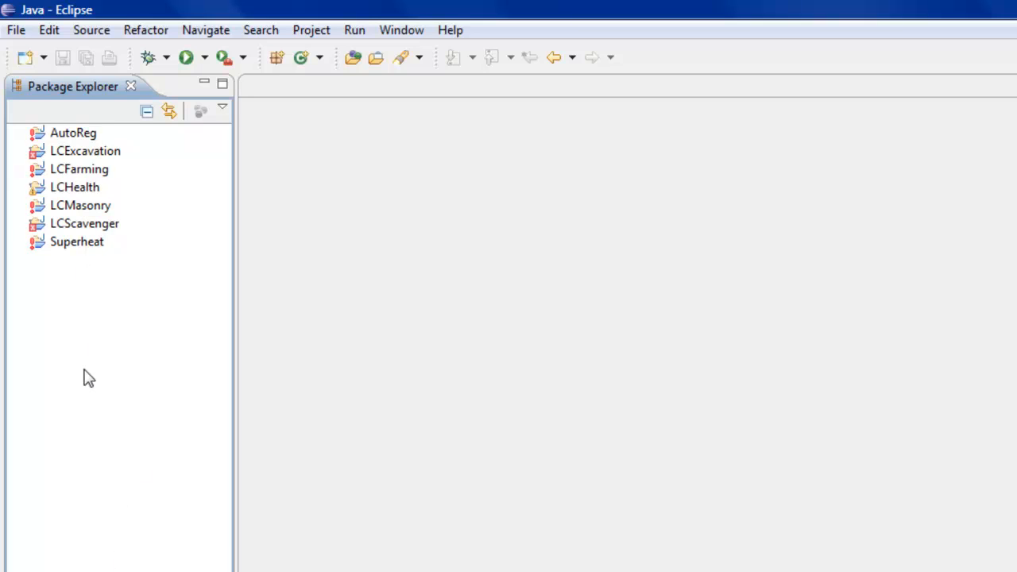
mouse_move(88, 385)
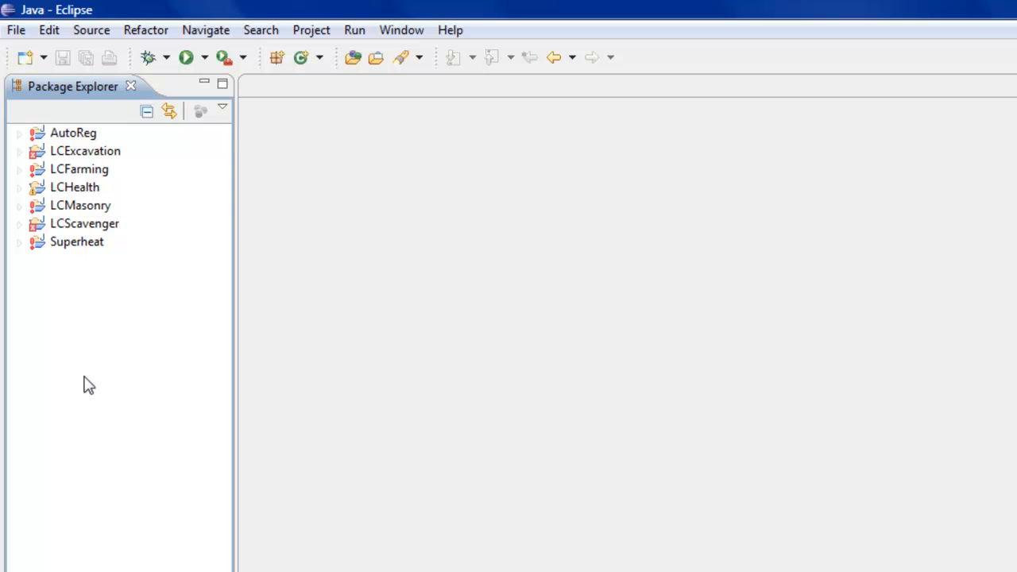
click(15, 31)
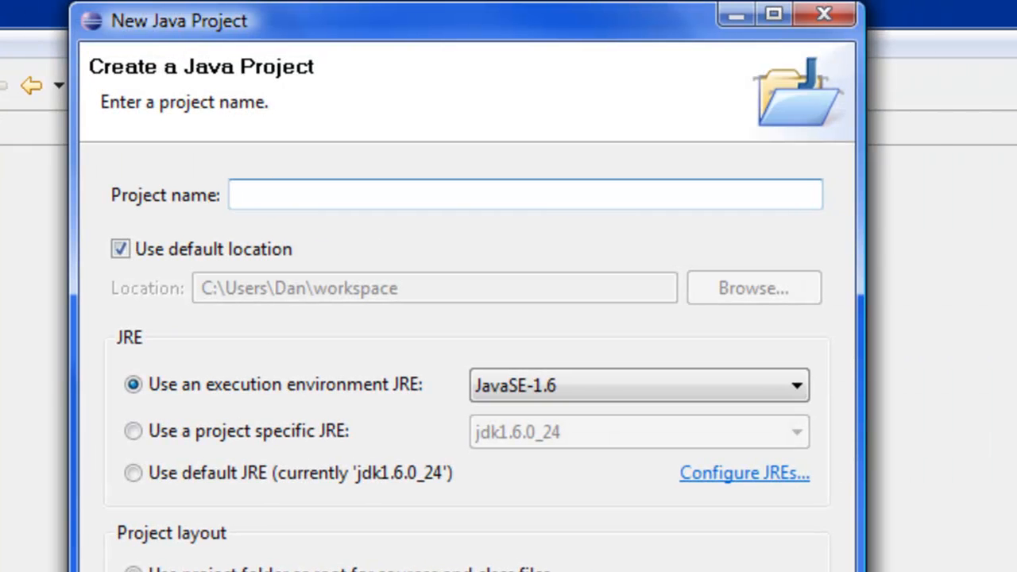
Name the new Java project 'Basic' and finish the wizard.
click(255, 194)
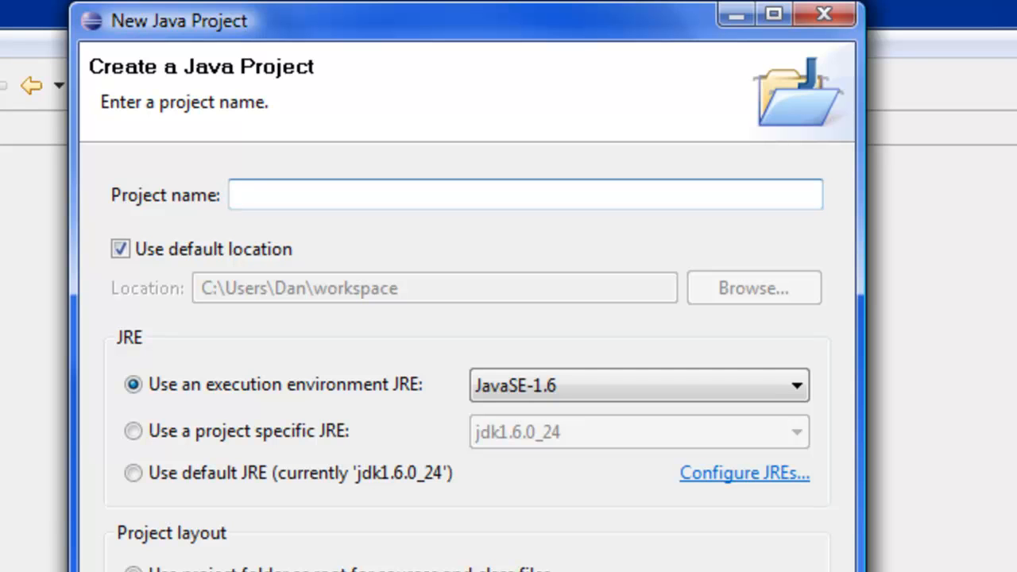
text(Basic)
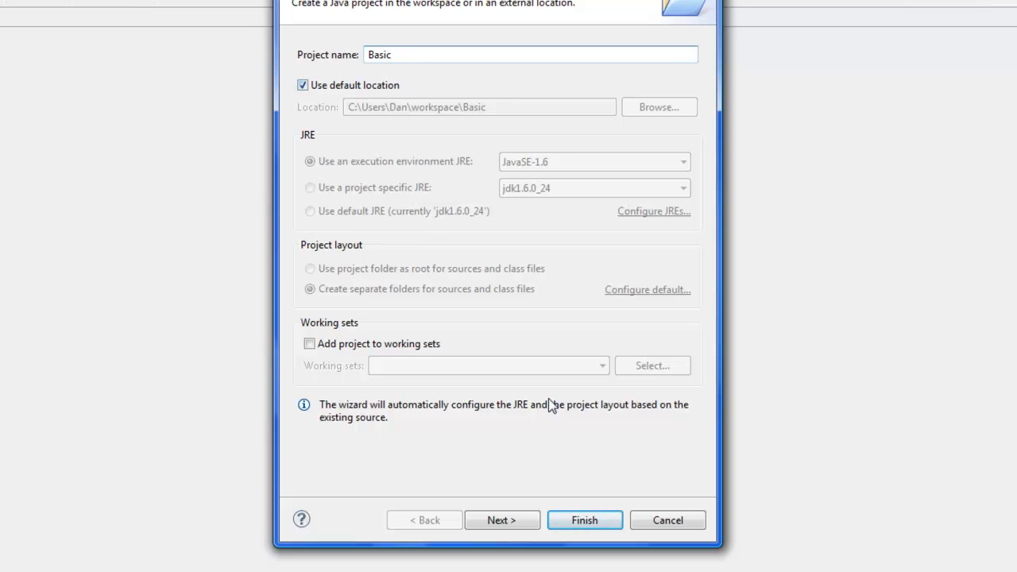
click(585, 520)
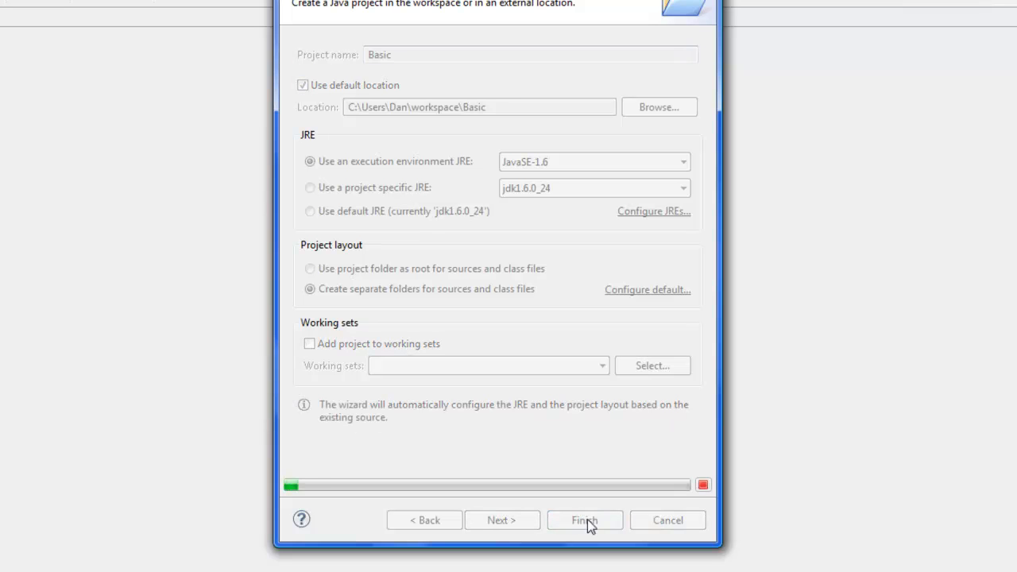
click(585, 520)
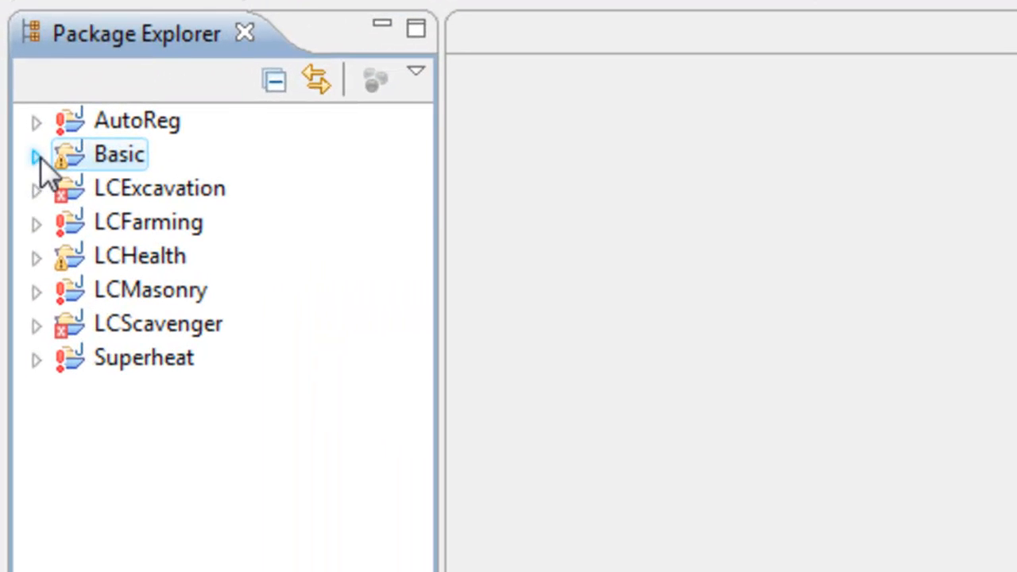
Expand Basic in Package Explorer and select its src folder.
click(35, 153)
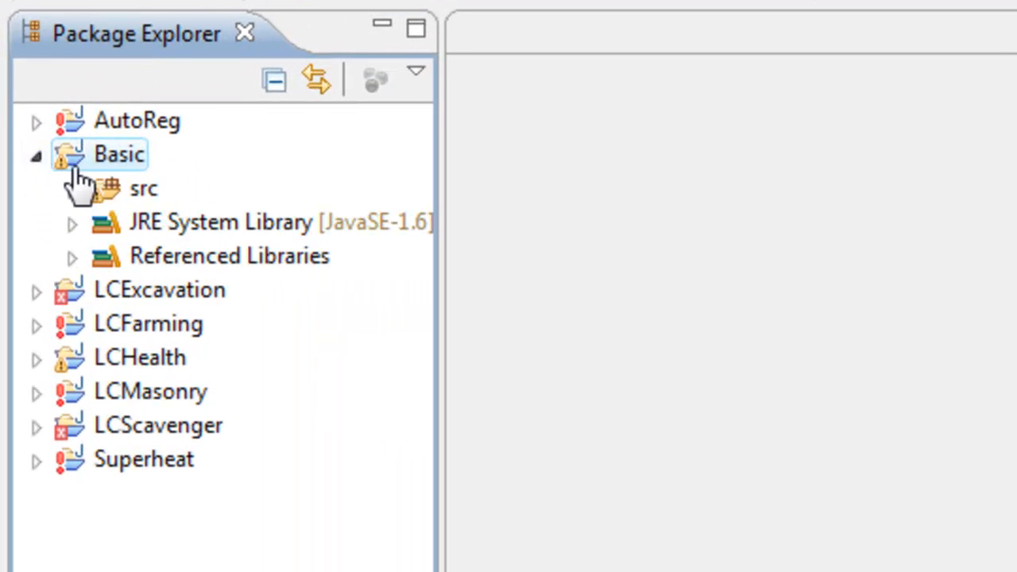
mouse_move(366, 239)
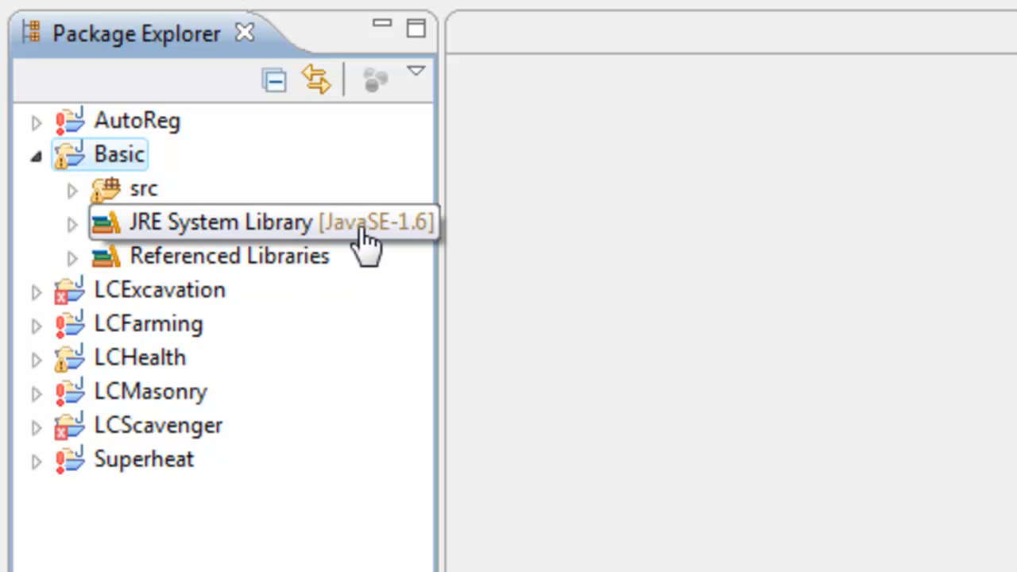
mouse_move(366, 282)
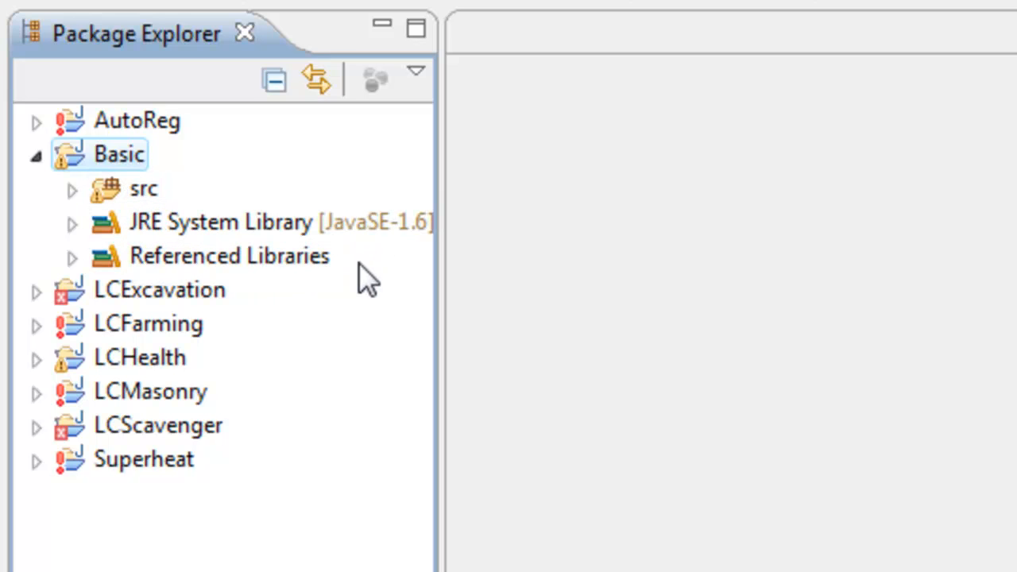
mouse_move(304, 263)
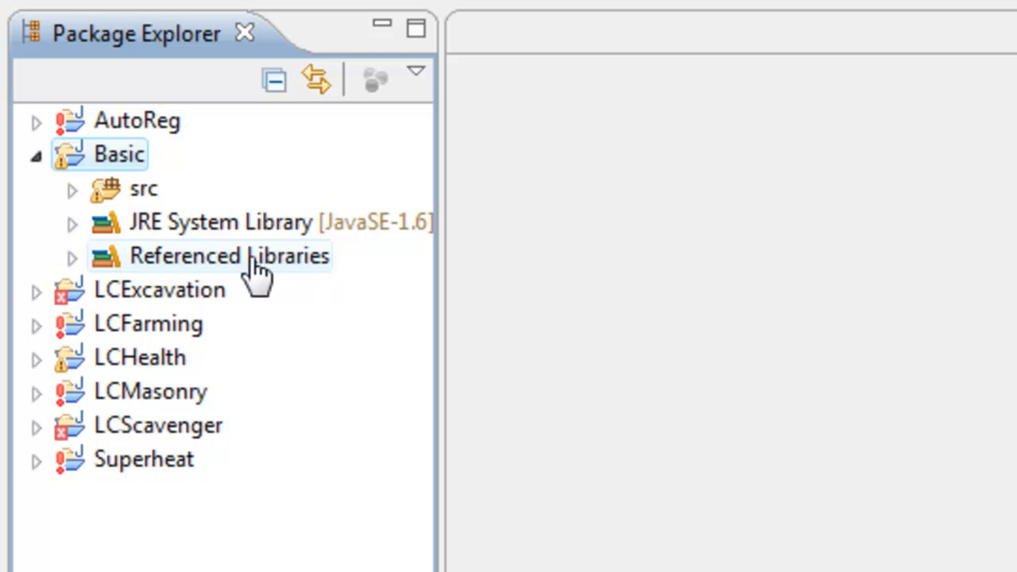
mouse_move(87, 229)
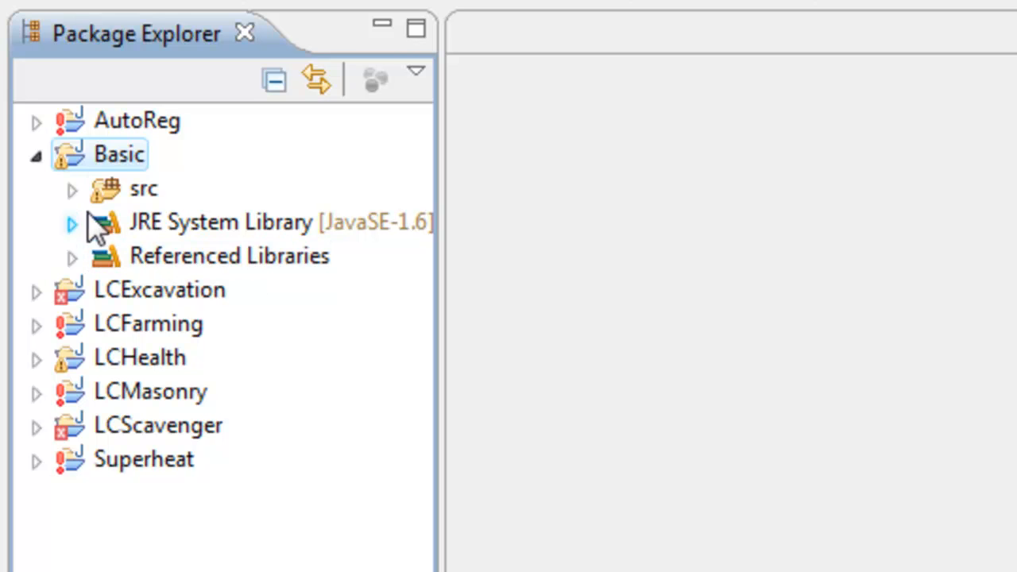
click(144, 188)
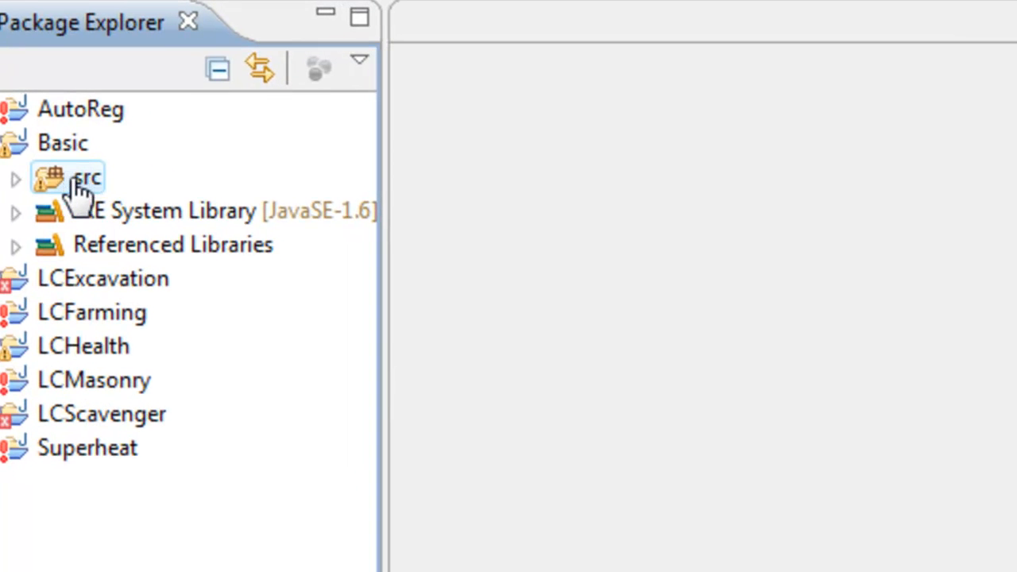
Add a new package named 'me.torrent.basic' to the src folder.
right_click(85, 177)
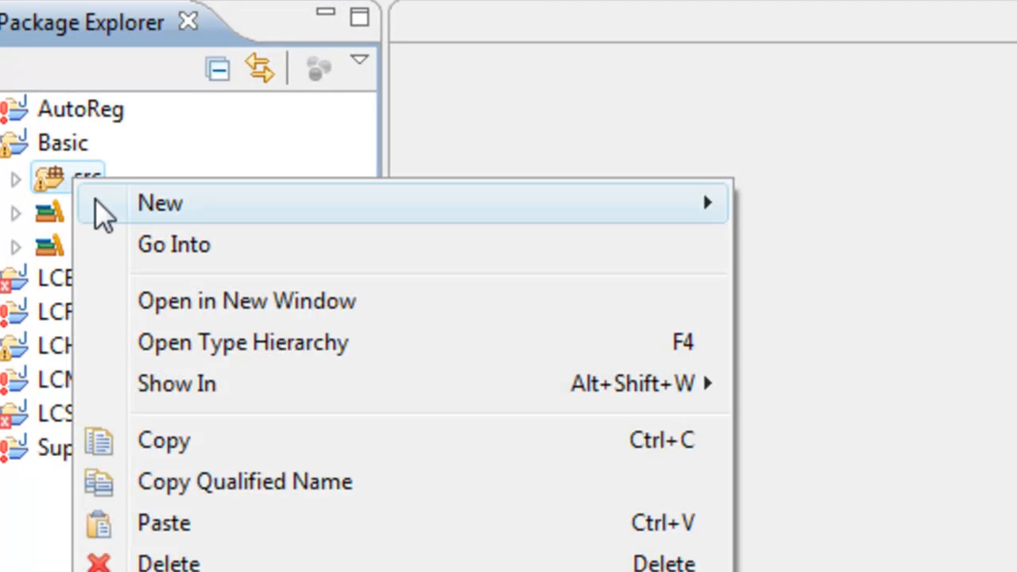
click(159, 203)
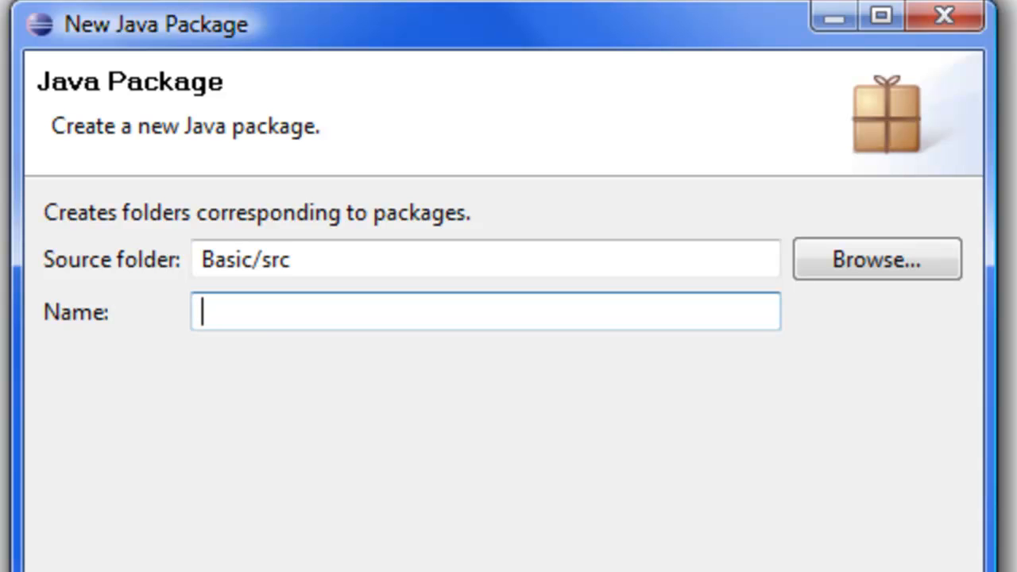
text(me.)
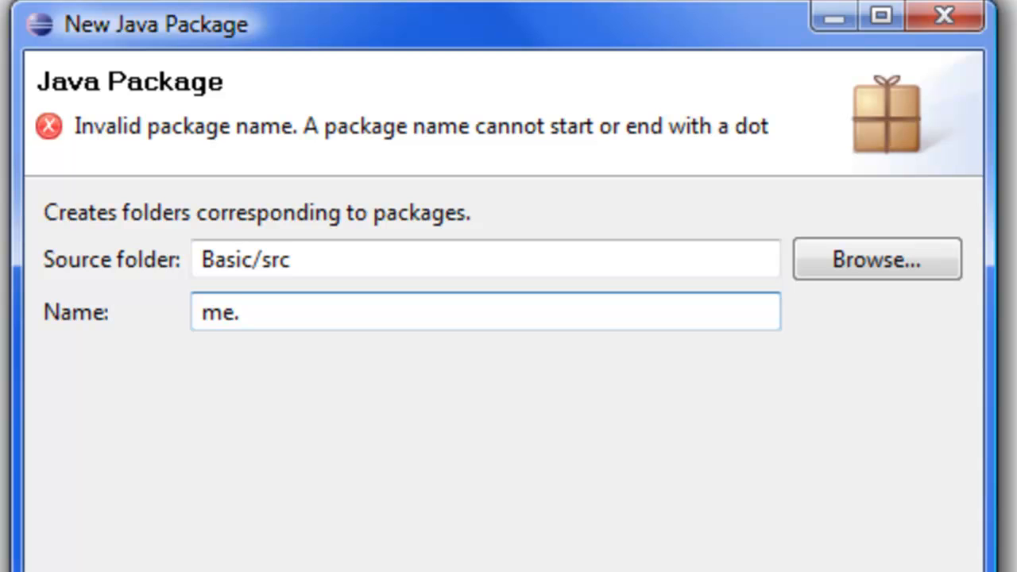
text(tor)
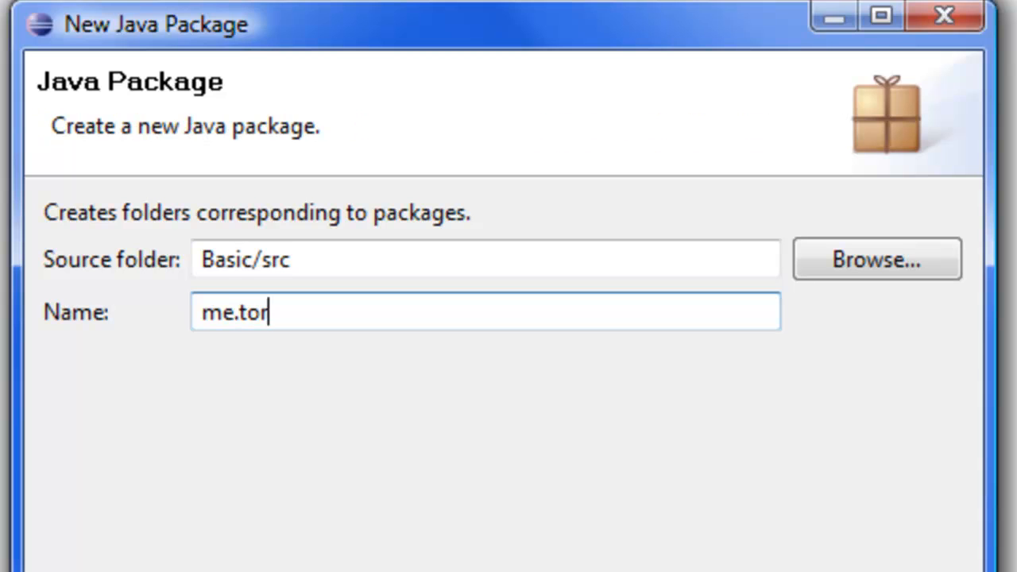
text(rent.)
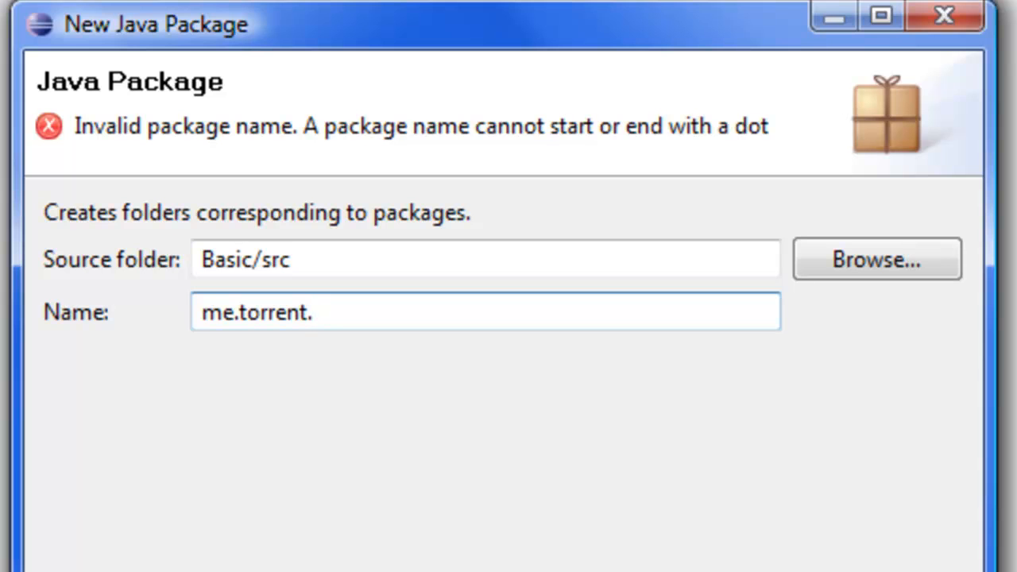
text(basic)
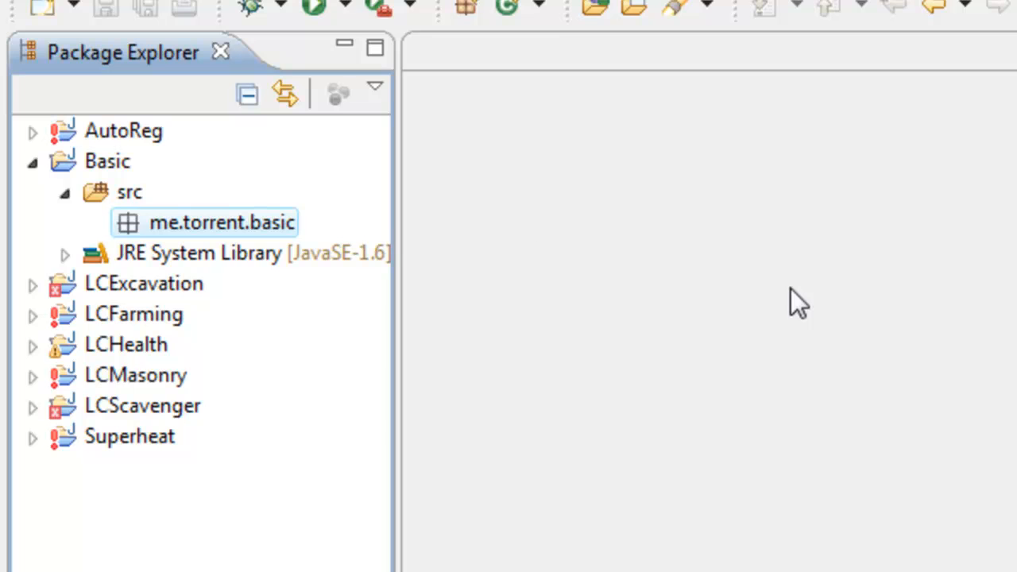
Add a new class named 'Basic' to the me.torrent.basic package.
right_click(205, 223)
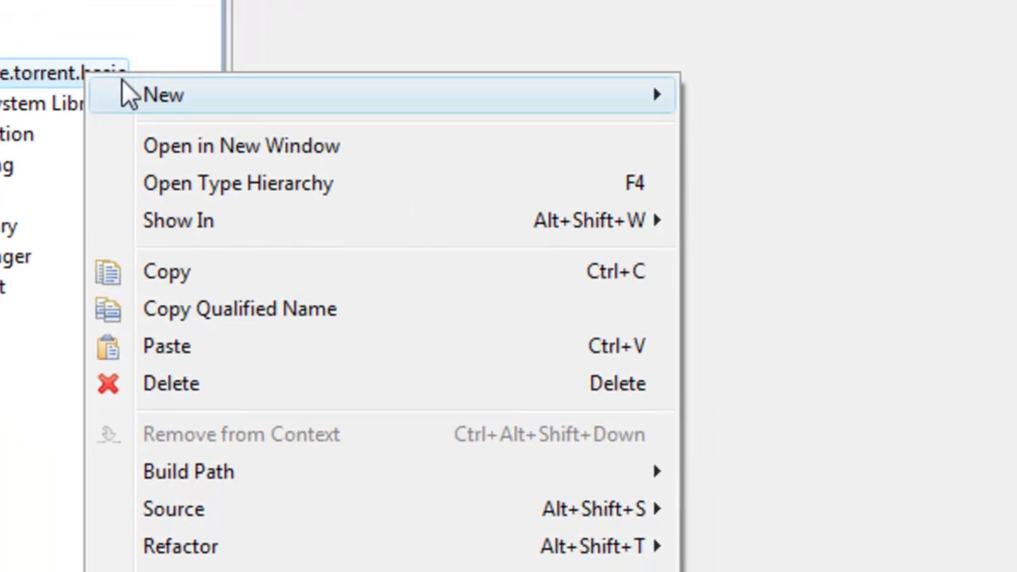
click(165, 97)
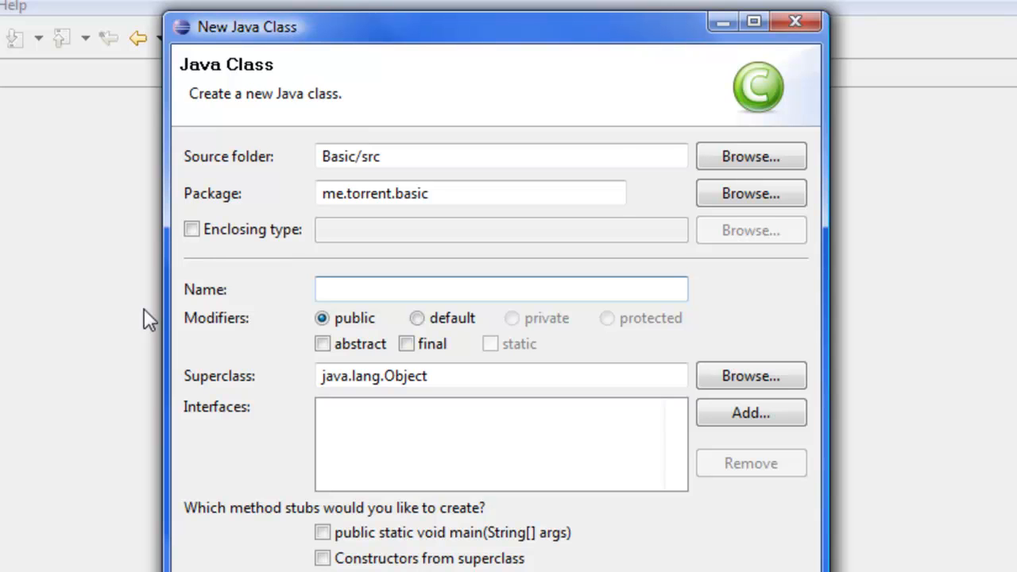
text(Basic)
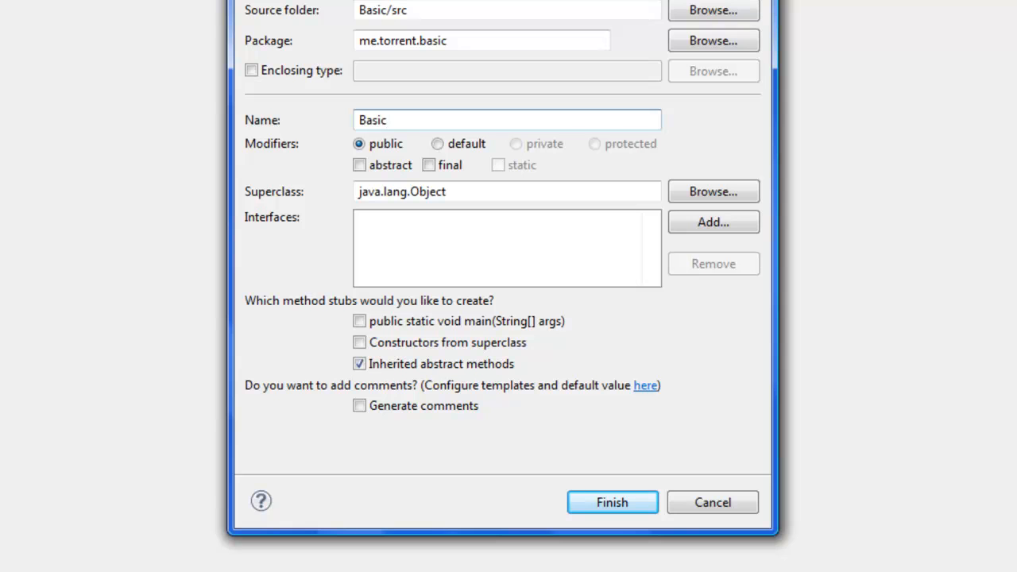
click(612, 502)
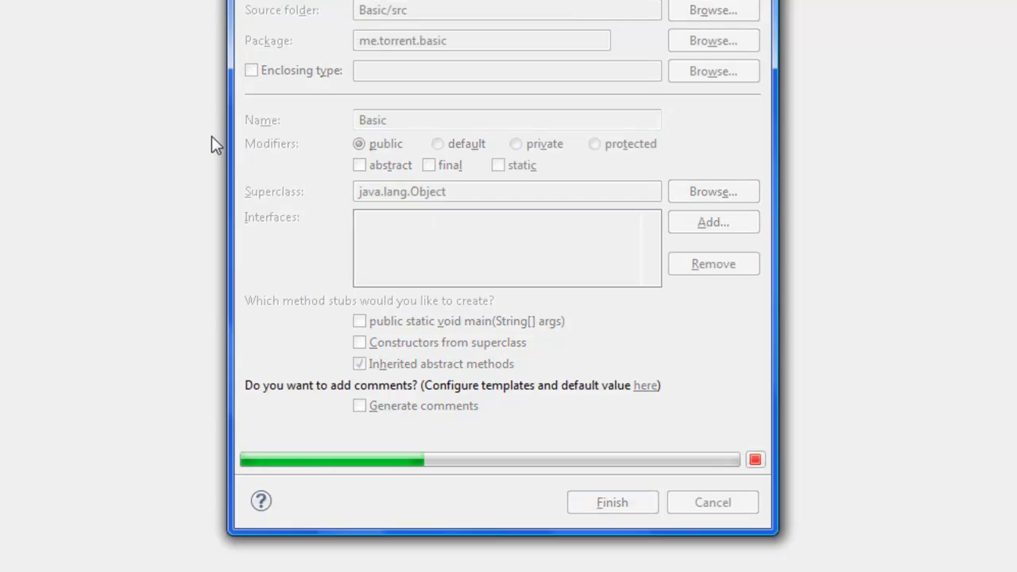
click(612, 502)
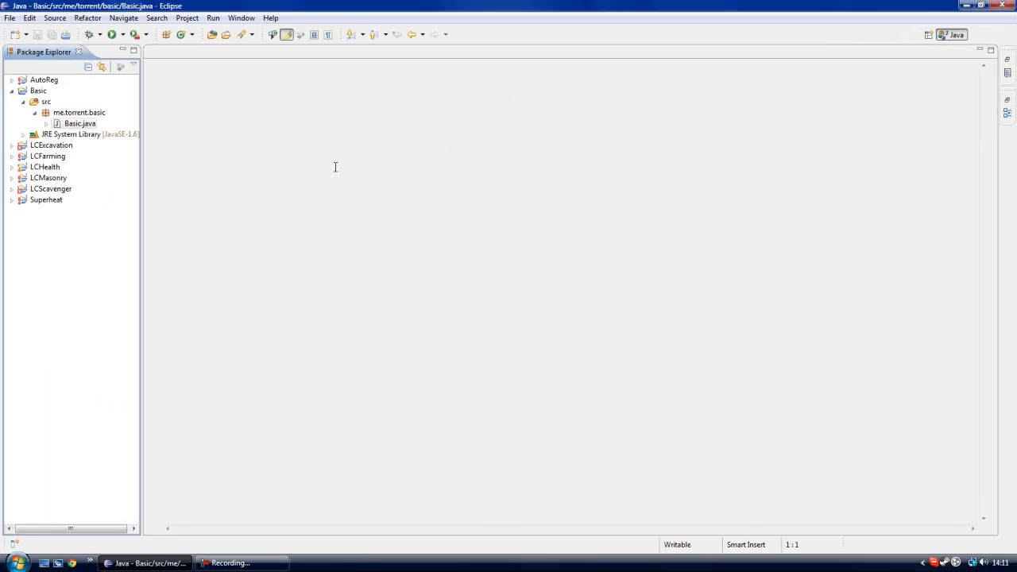
Open Basic.java, review its package and class declarations, and delete a stray 'a'.
double_click(79, 123)
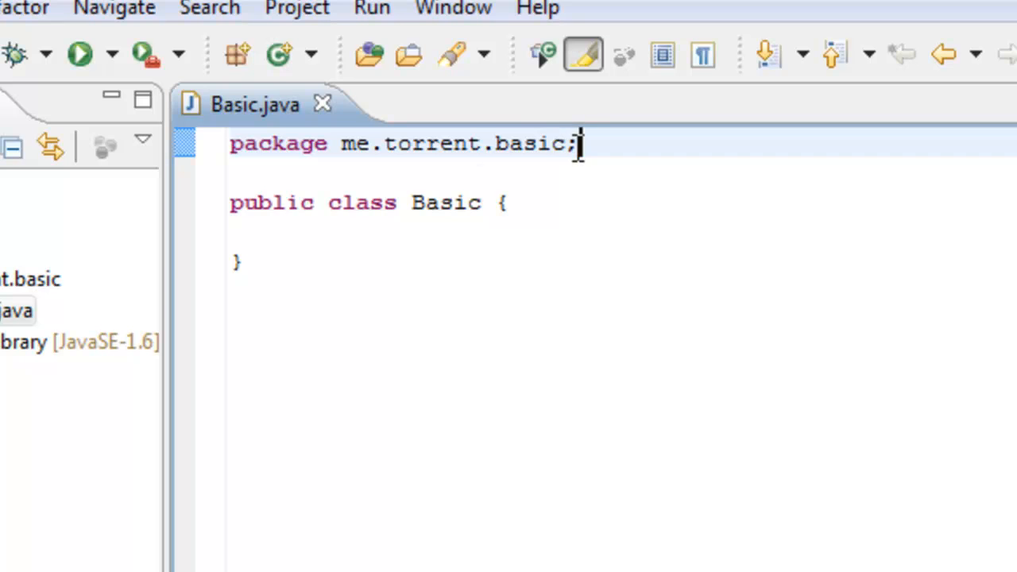
click(350, 203)
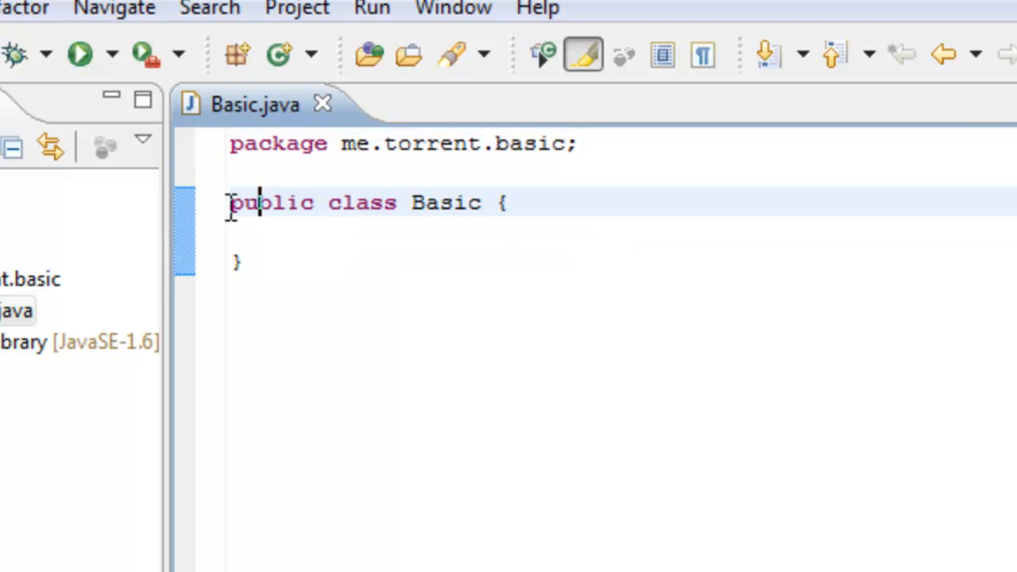
click(294, 230)
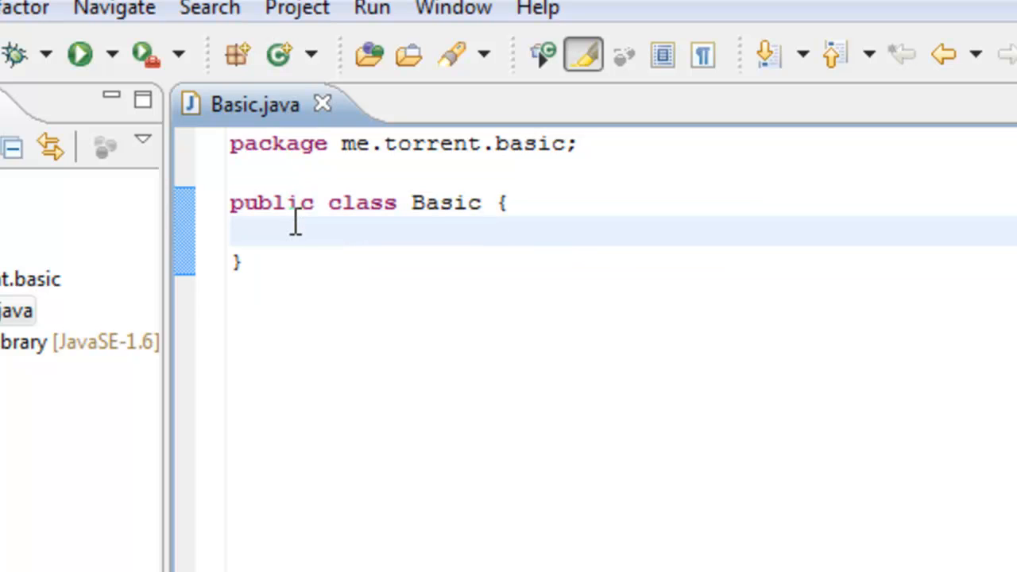
click(234, 231)
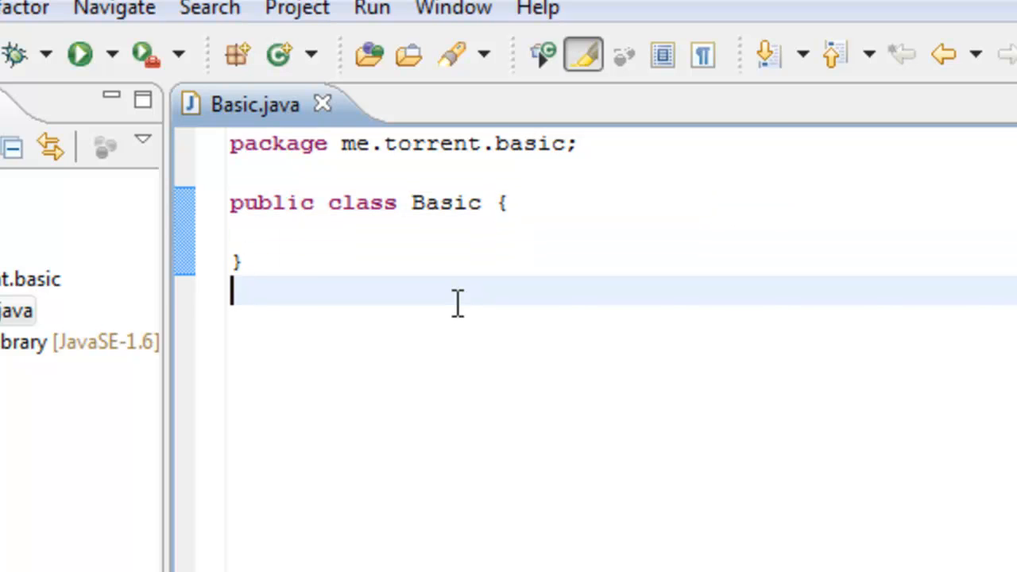
text(a)
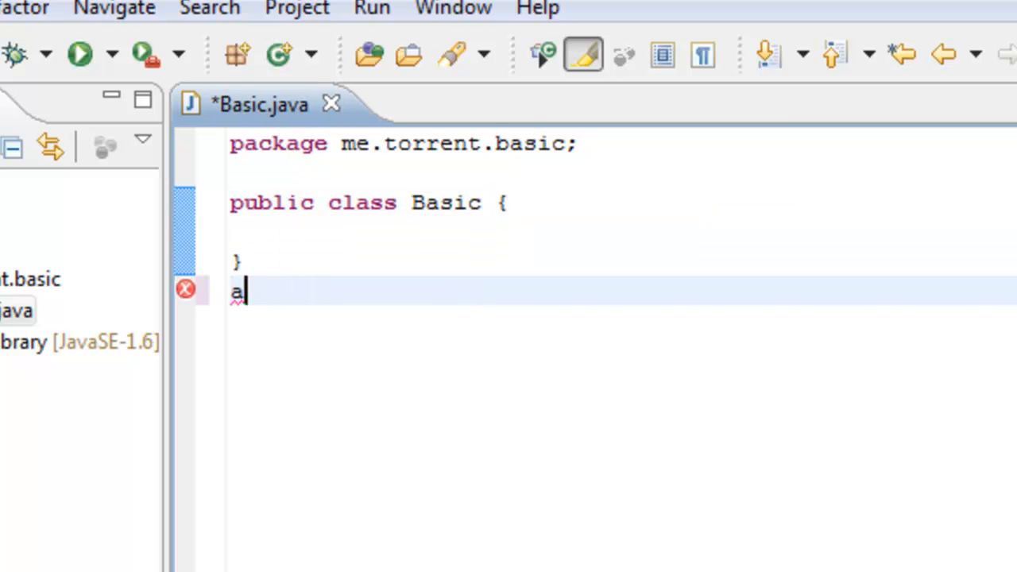
key(BackSpace)
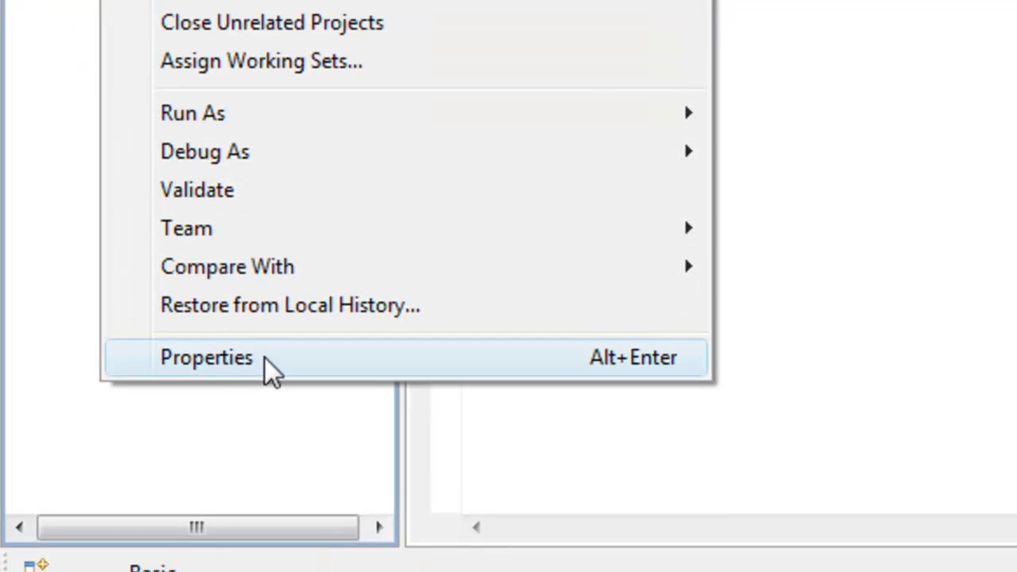
Add craftbukkit-0.0.1-SNAPSHOT.jar from the Desktop to Basic's Java Build Path libraries.
click(206, 358)
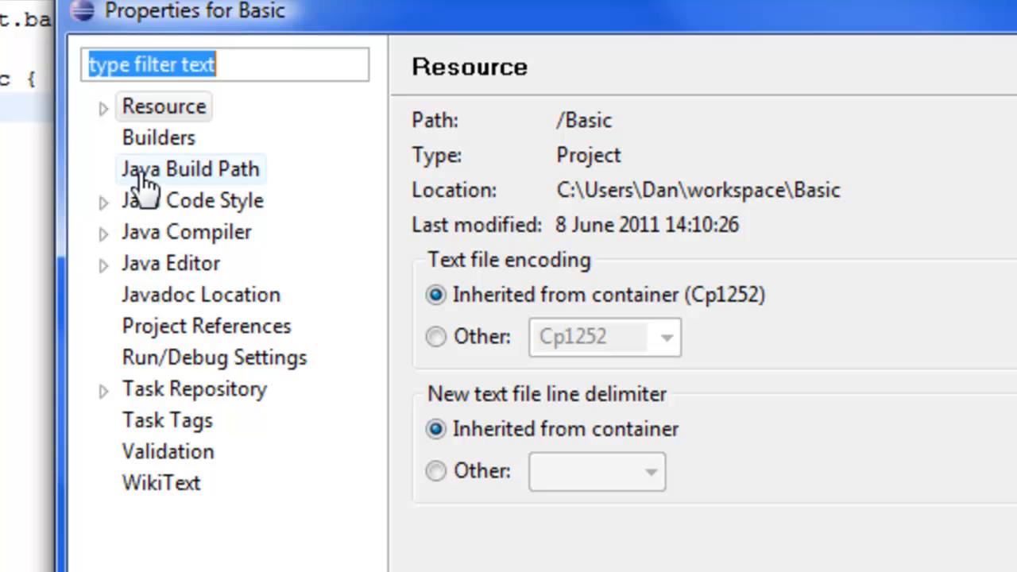
click(189, 169)
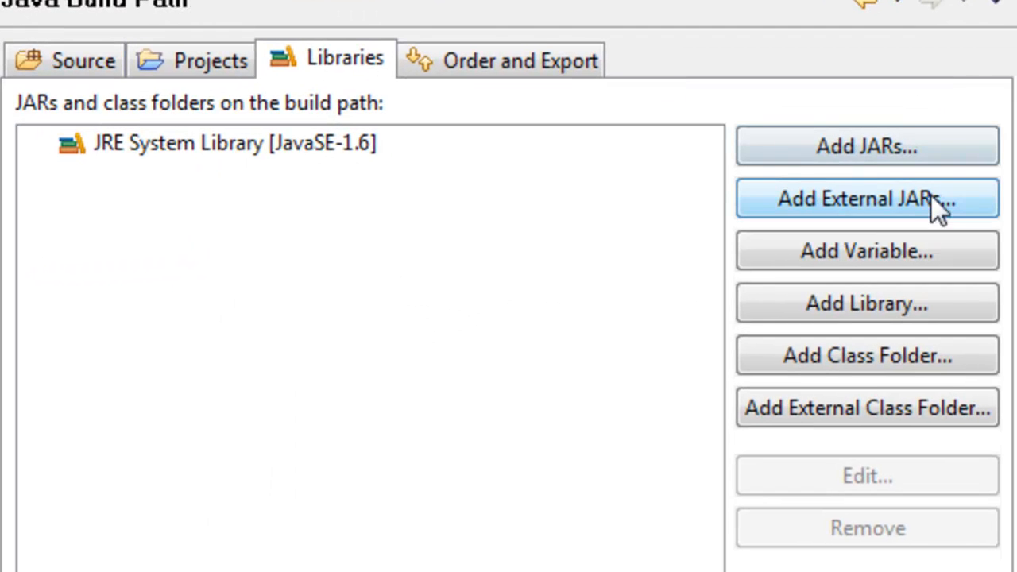
click(868, 199)
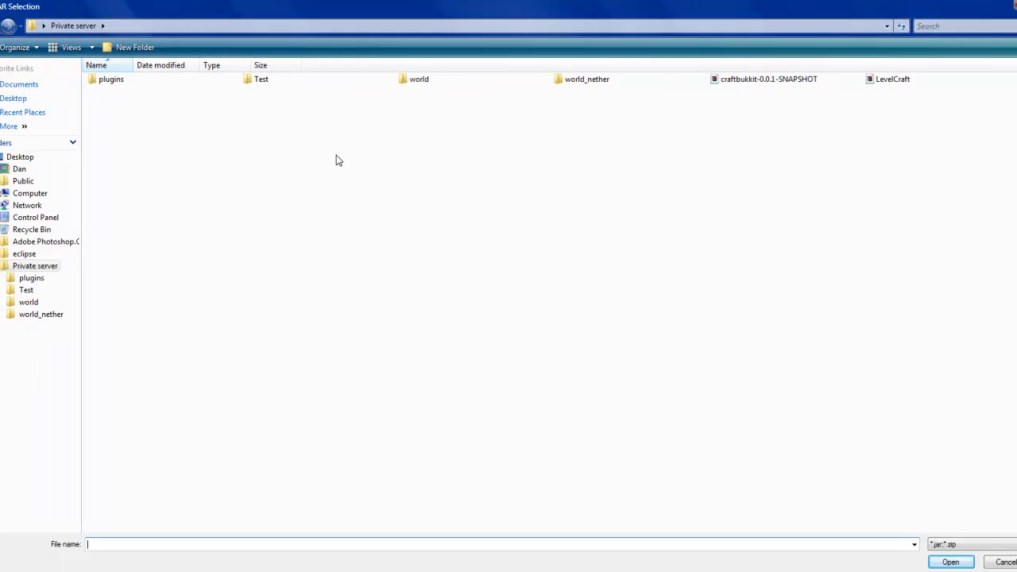
click(13, 98)
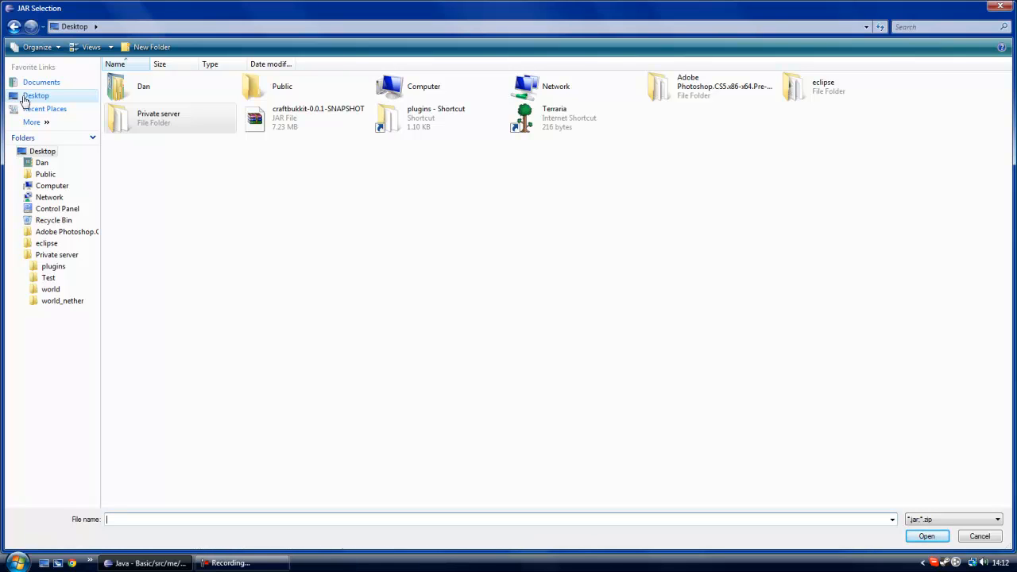
mouse_move(220, 135)
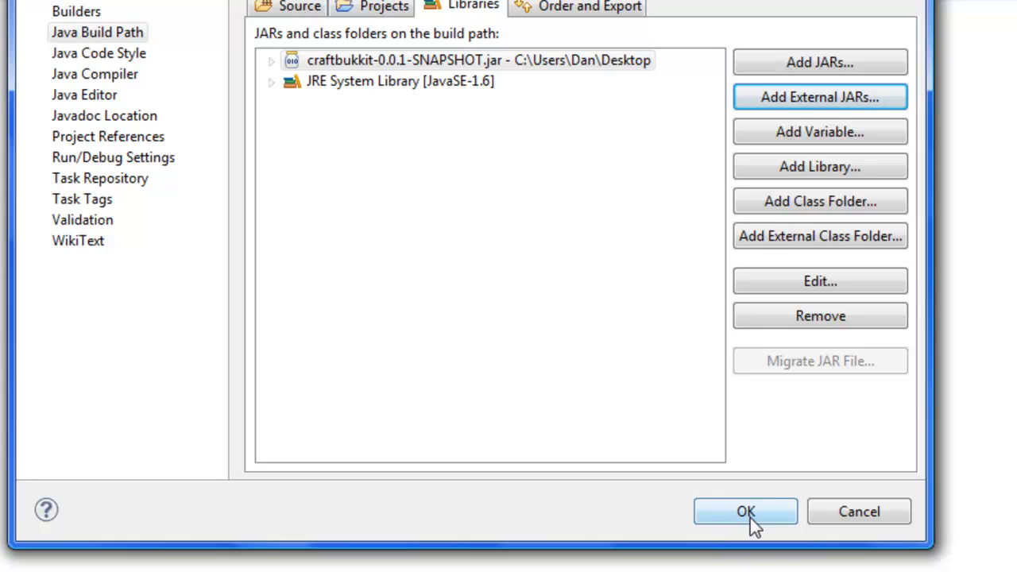
click(741, 512)
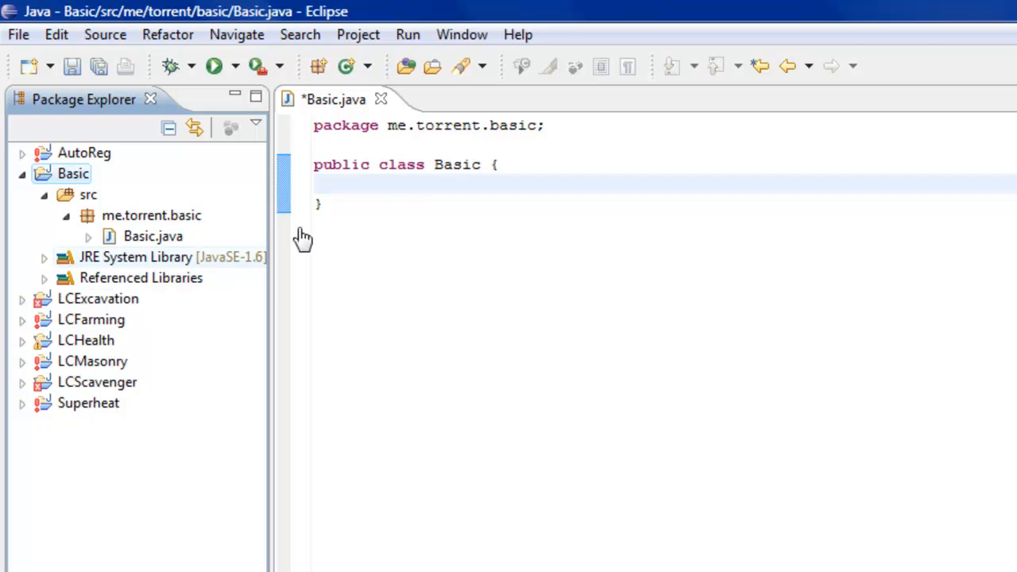
Create a new file named 'plugin.yml' in the Basic project.
click(391, 185)
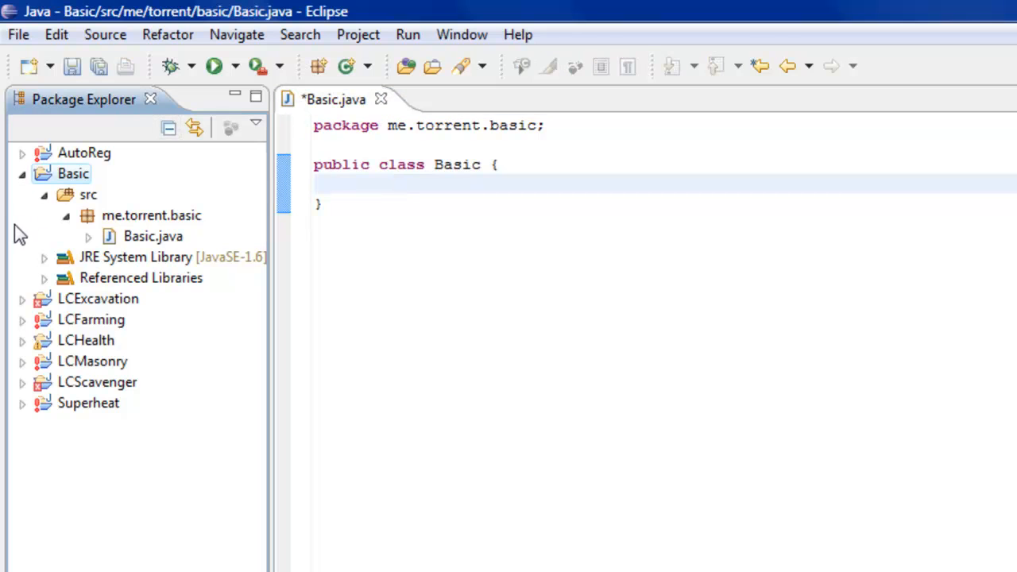
right_click(73, 173)
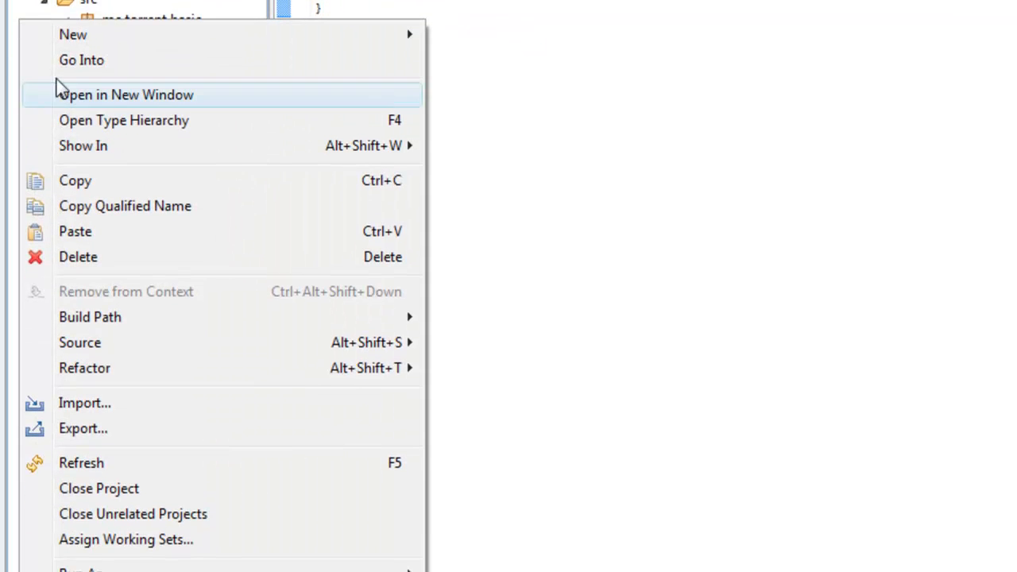
click(72, 34)
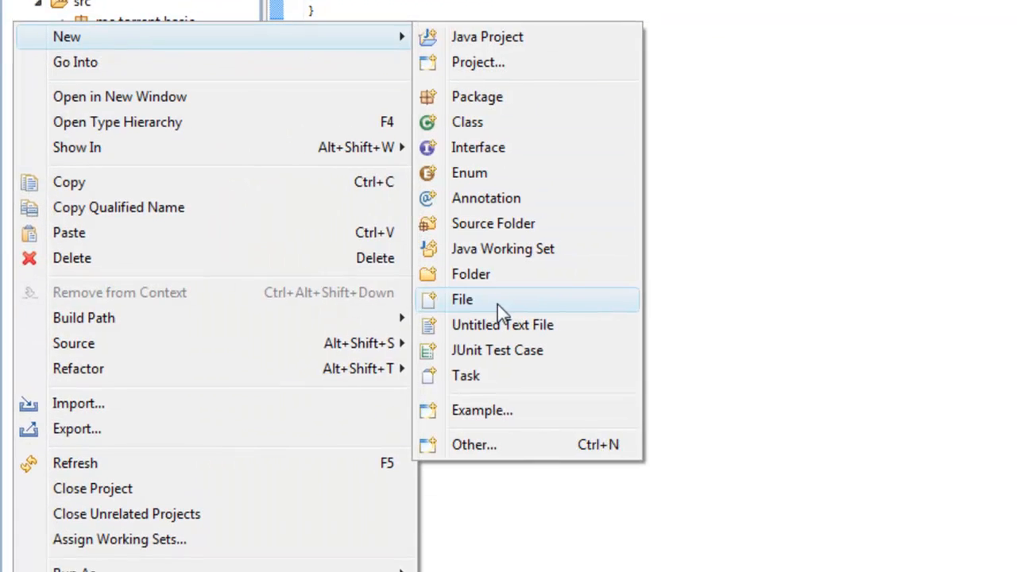
click(462, 300)
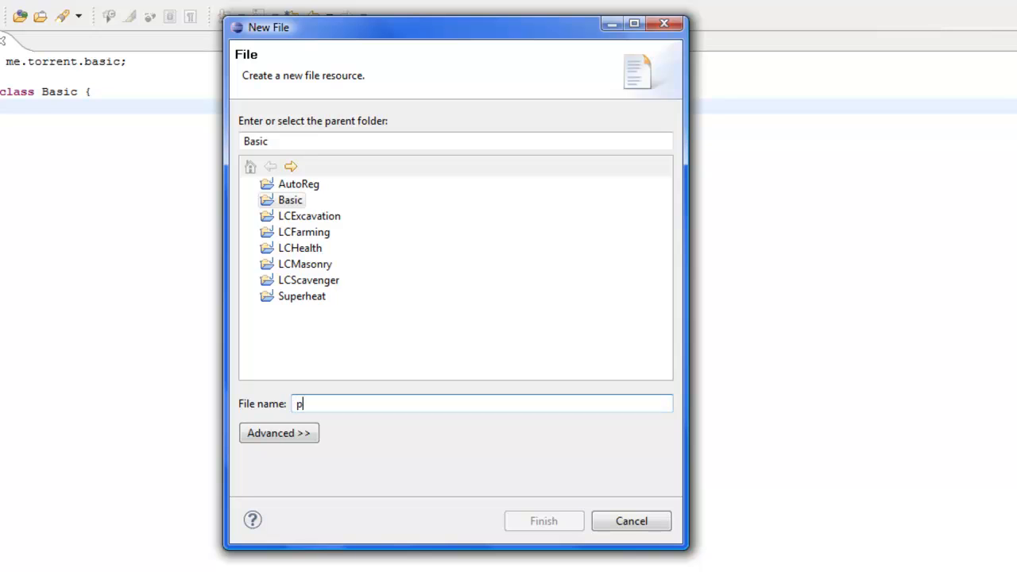
text(lugin.yml)
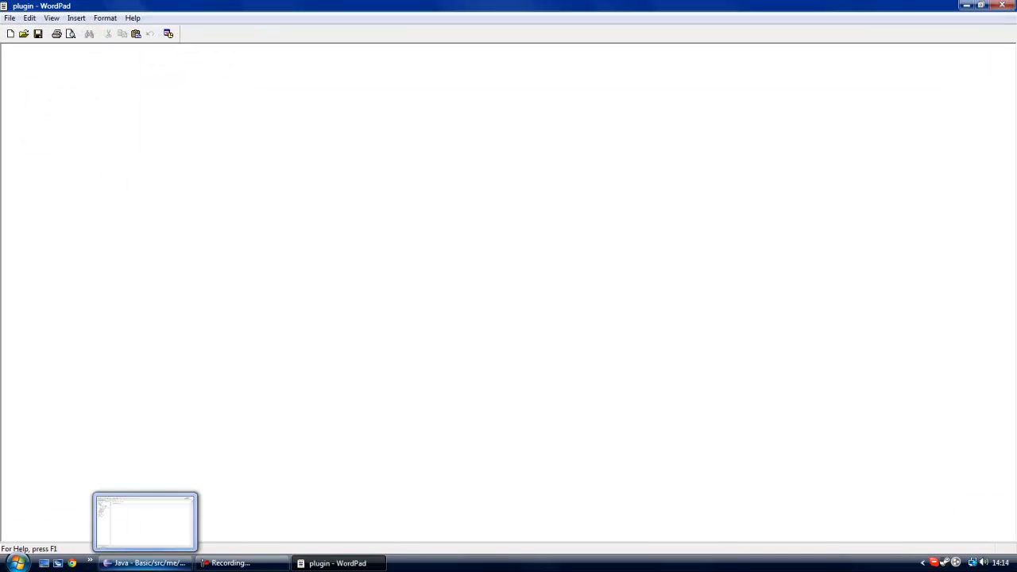
Return to Eclipse and open LCFarming's plugin.yml from the Package Explorer.
click(143, 564)
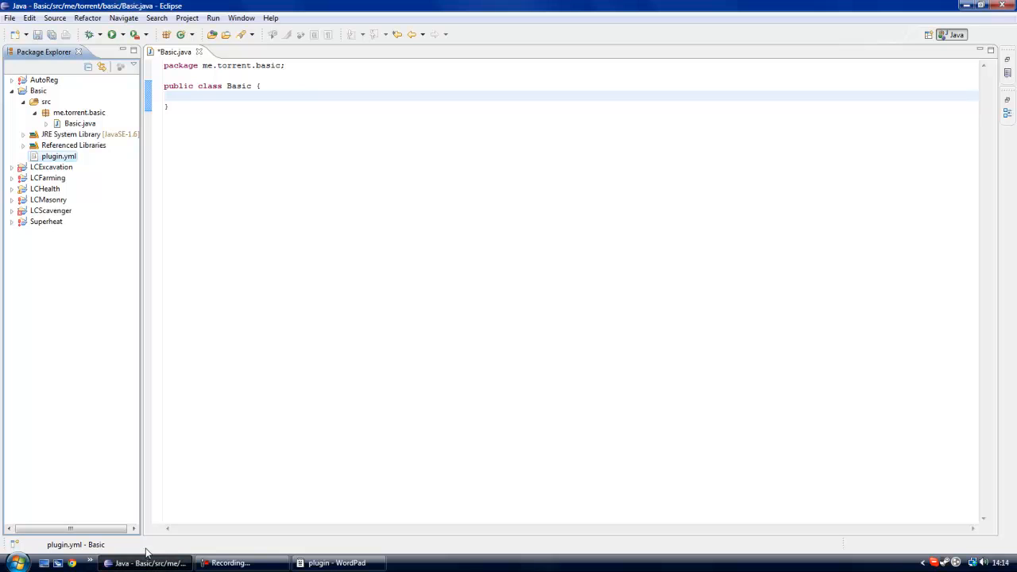
mouse_move(67, 357)
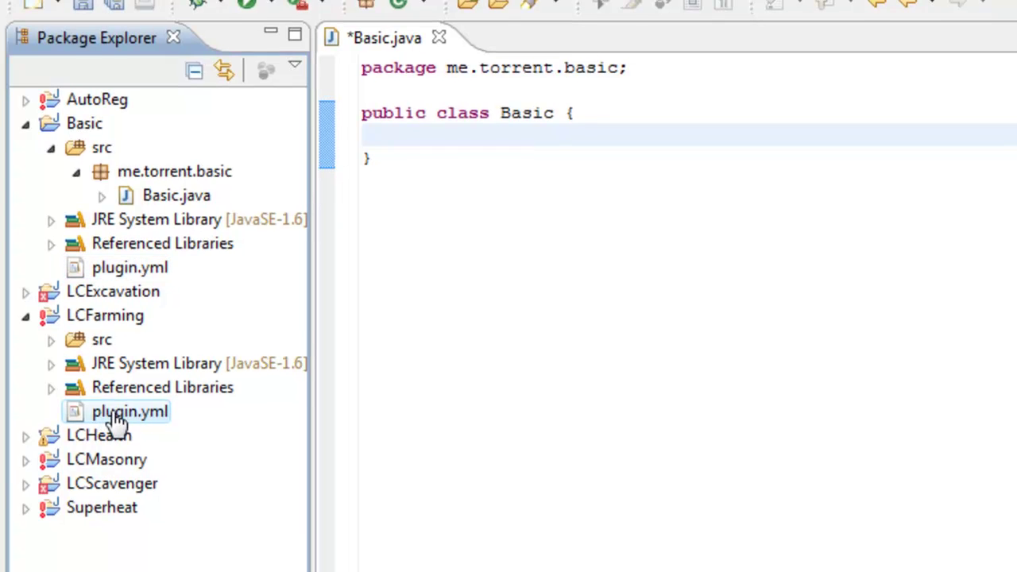
double_click(118, 411)
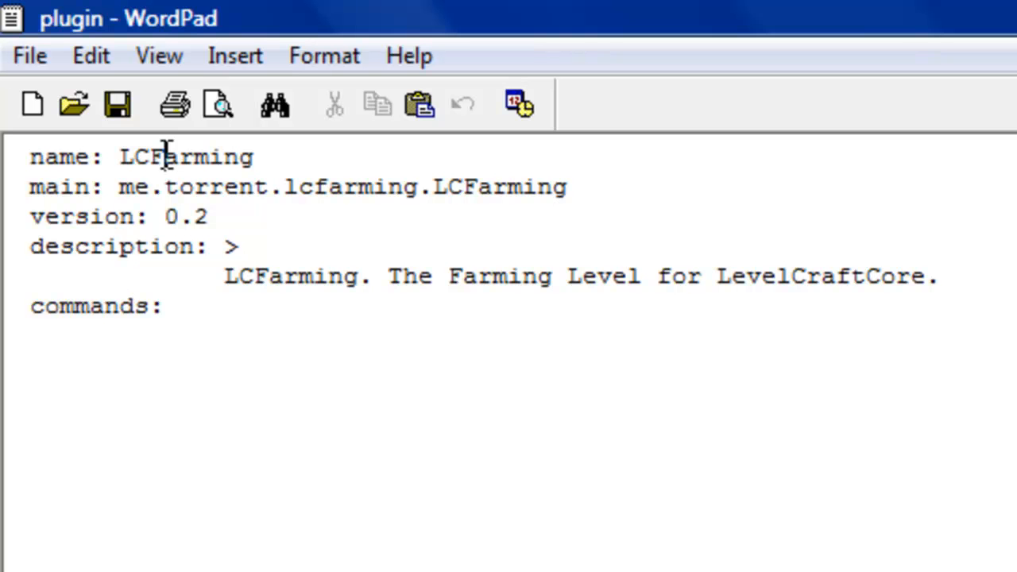
Review the name and version entries in LCFarming's plugin.yml, then select all its text.
click(59, 217)
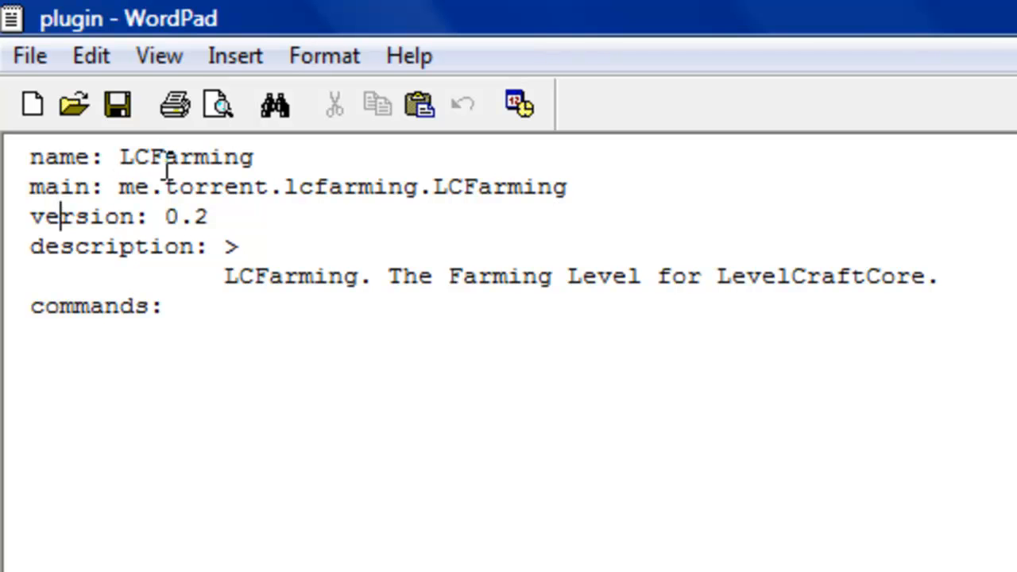
click(107, 187)
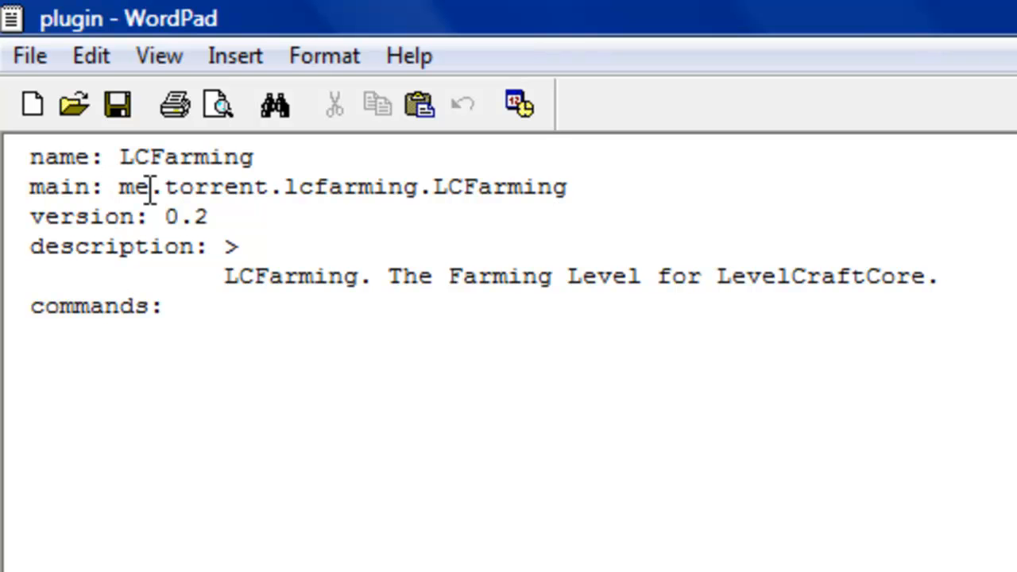
key(ctrl+a)
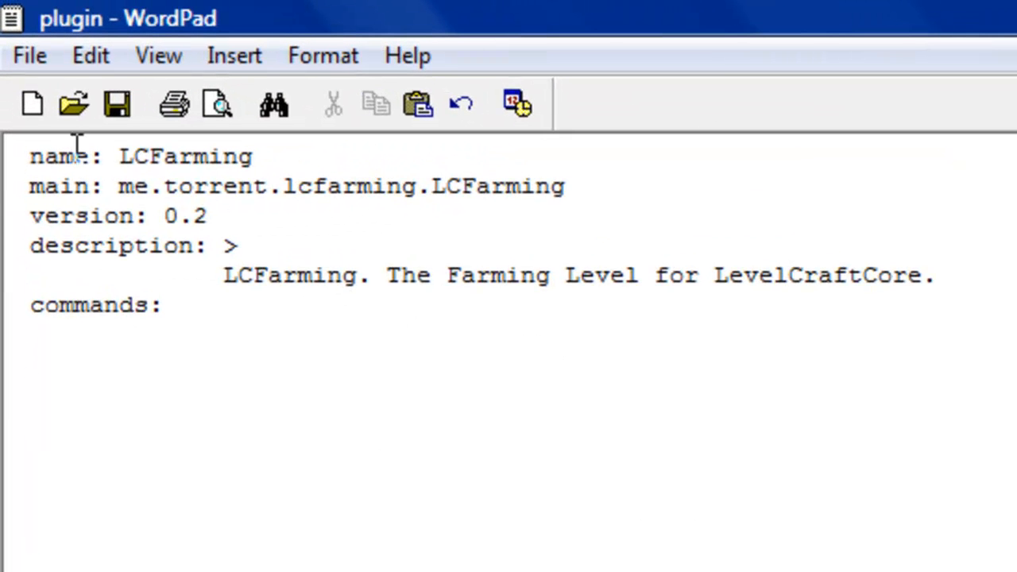
Change name to Basic and the main package to basic, deleting the old LCFarming class name.
click(256, 157)
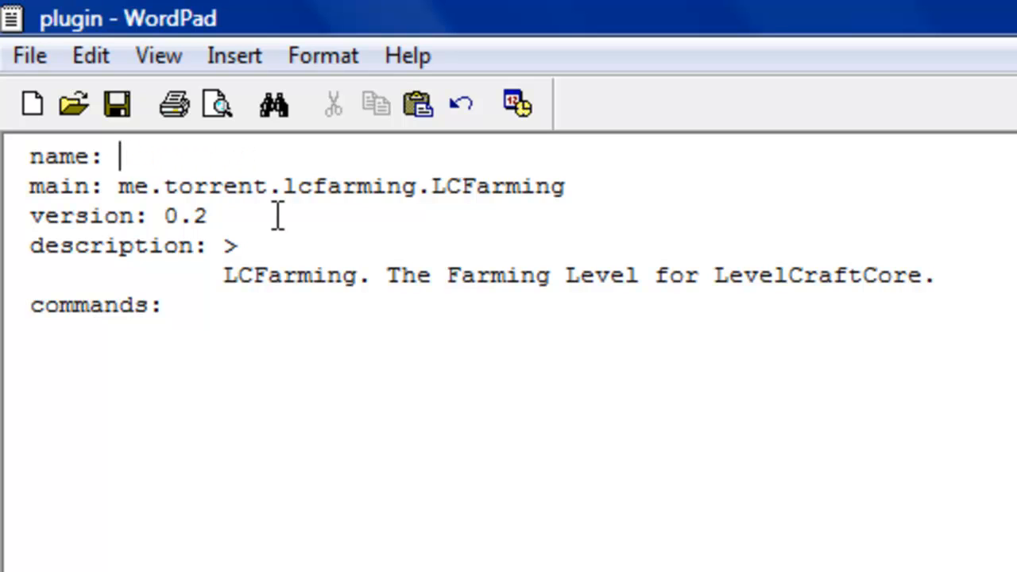
text(Basic)
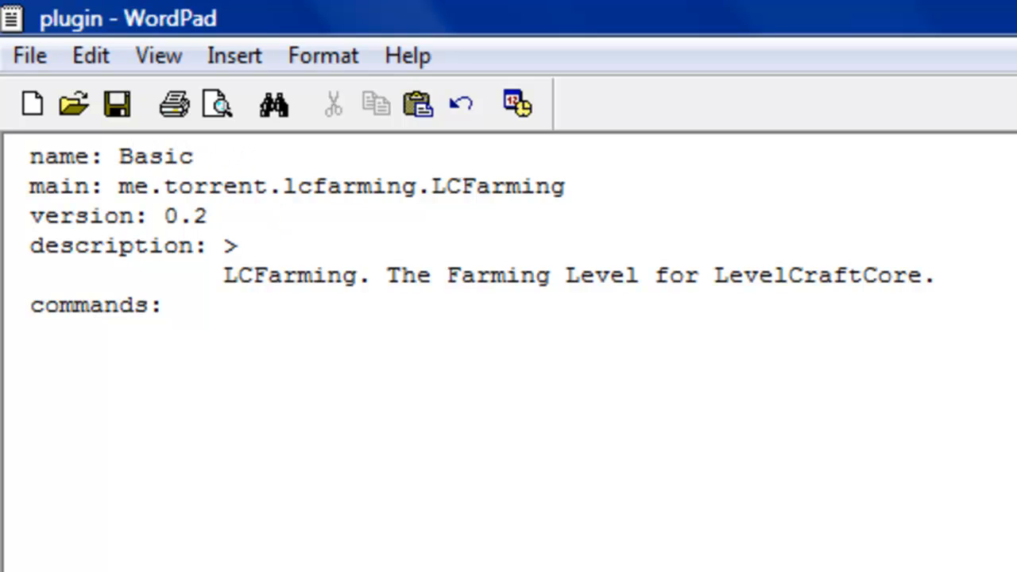
click(416, 186)
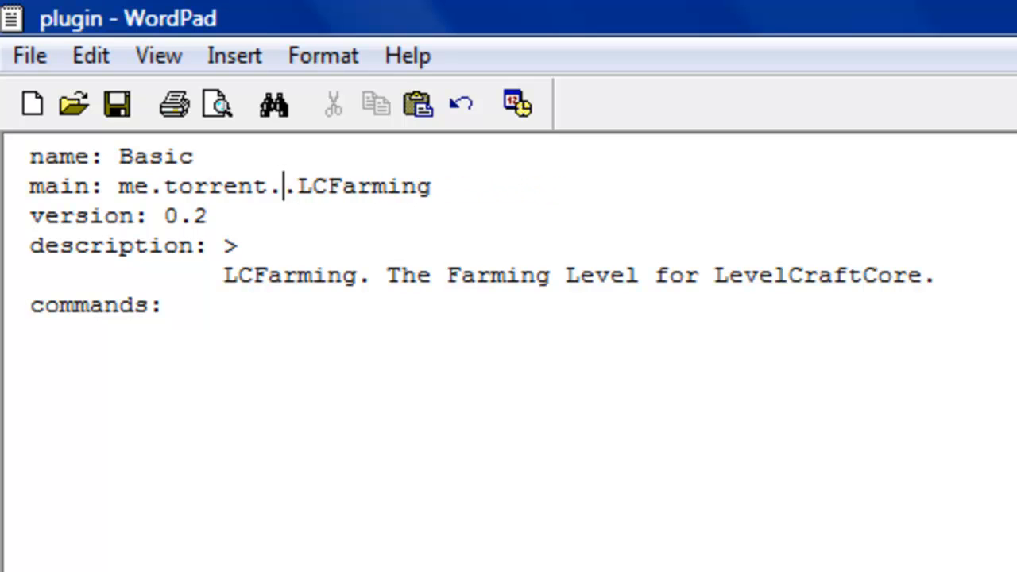
text(bs)
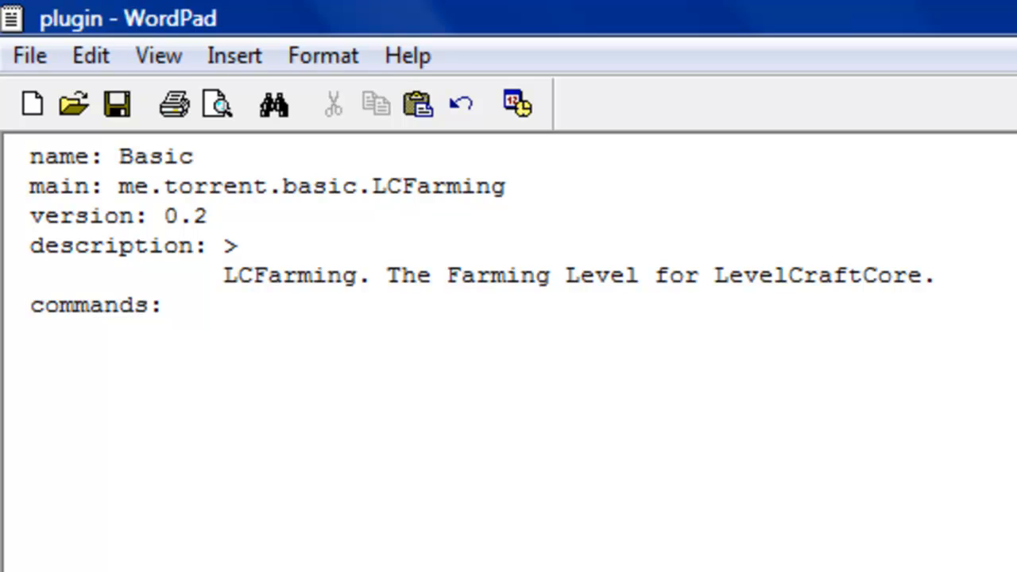
click(358, 186)
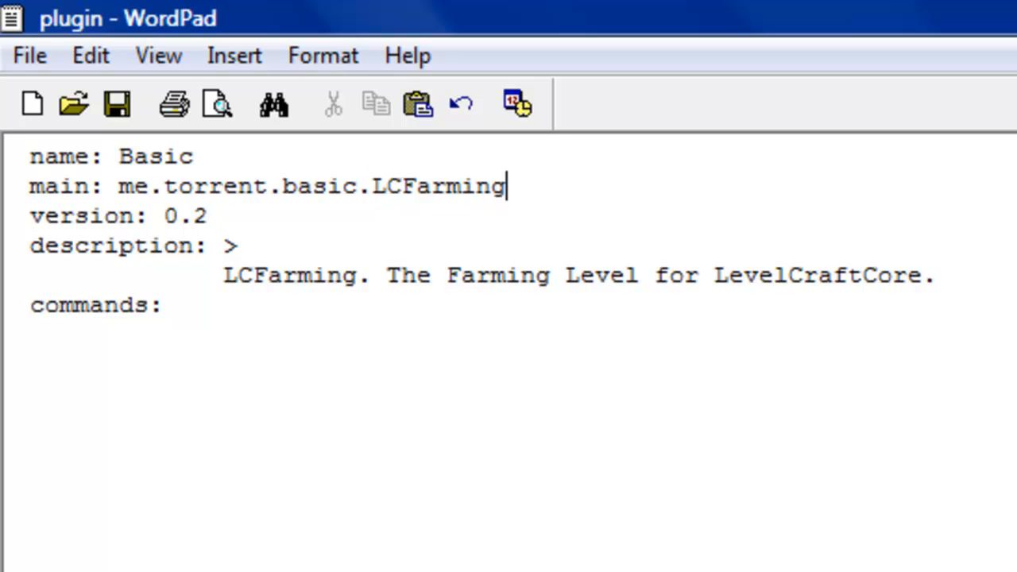
key(BackSpace)
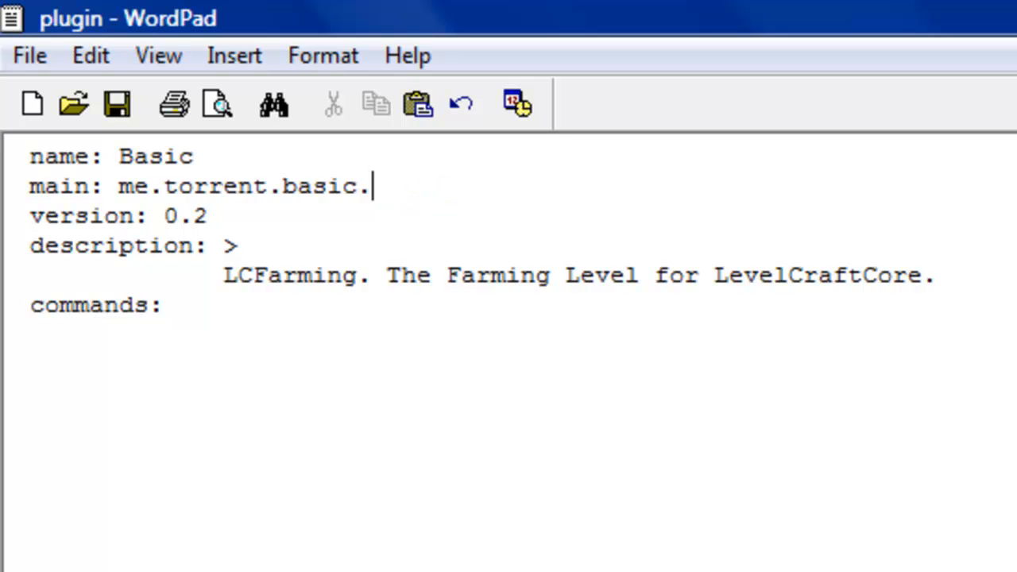
Enter Basic as the main class and a 'Basic plugin for YouTube' description.
text(Basic)
click(485, 276)
text(V)
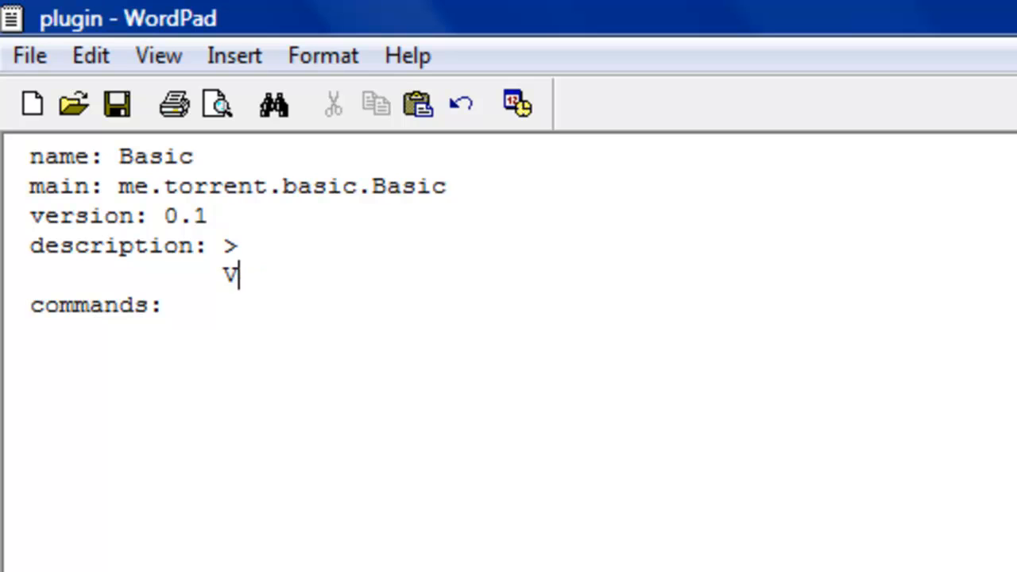
text(Basic,)
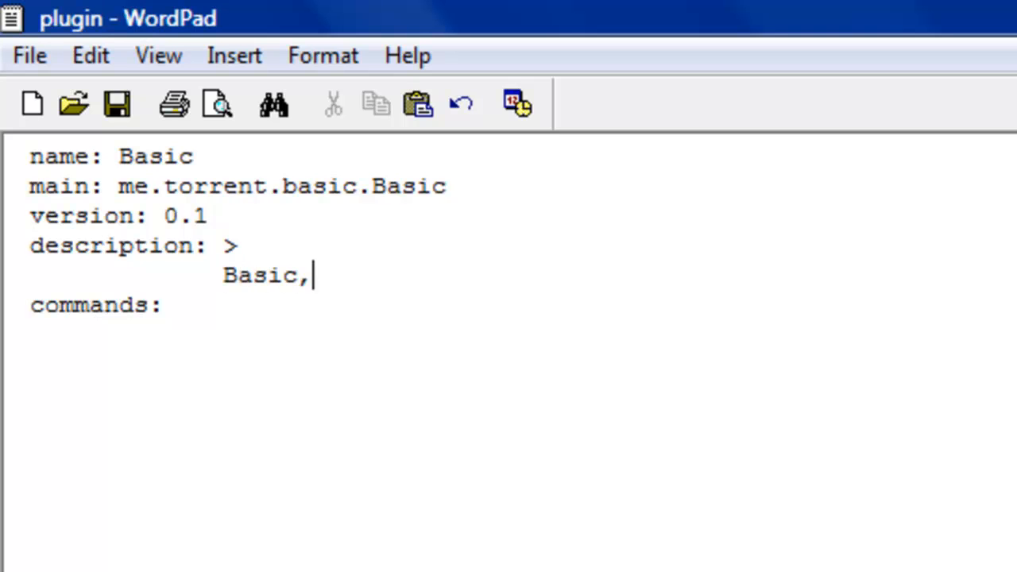
text(. Basic)
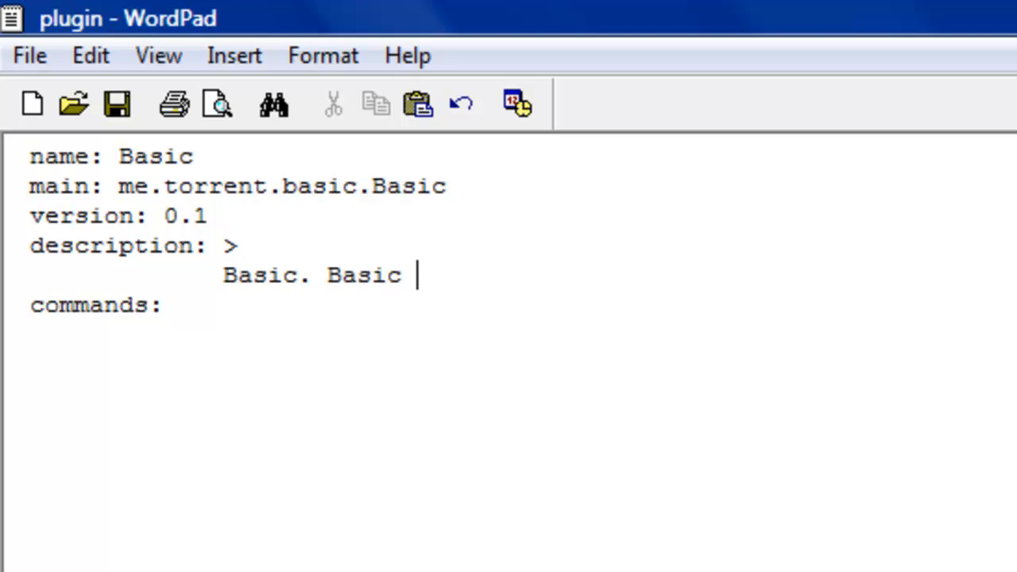
text(plugin for You)
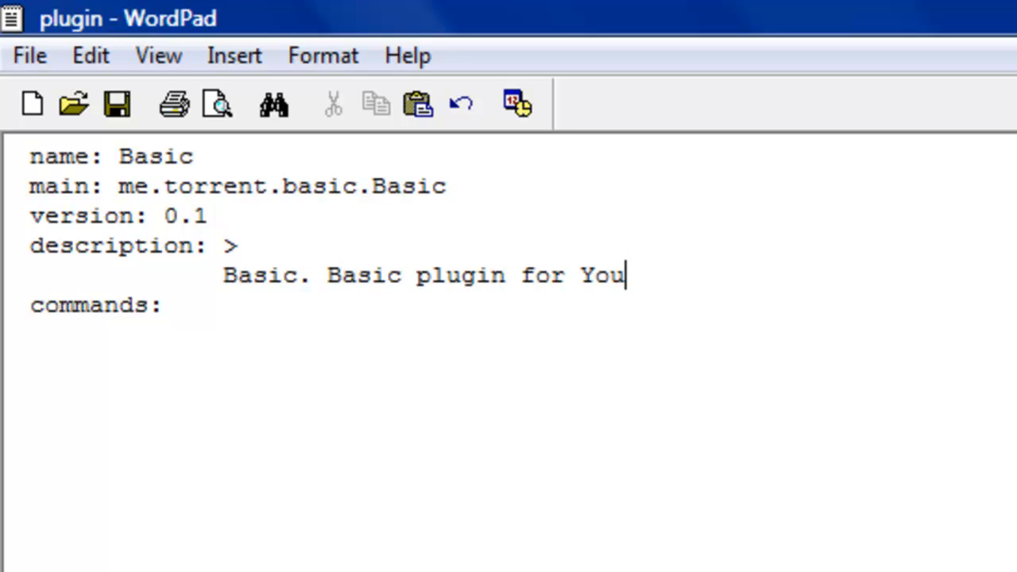
text(Tube.)
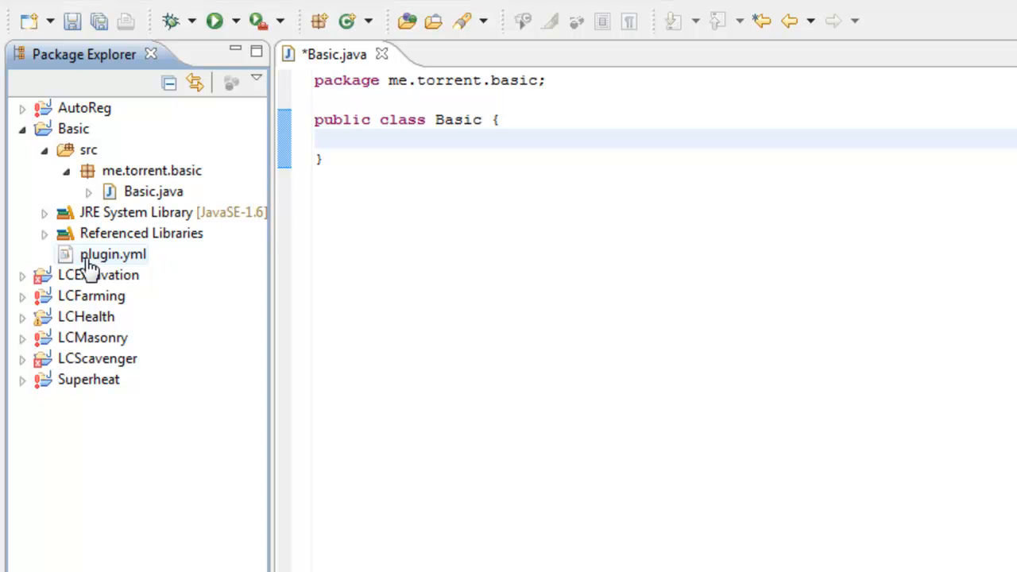
Open Eclipse's File menu, which lists both plugin.yml files and Basic.java as recent.
click(23, 30)
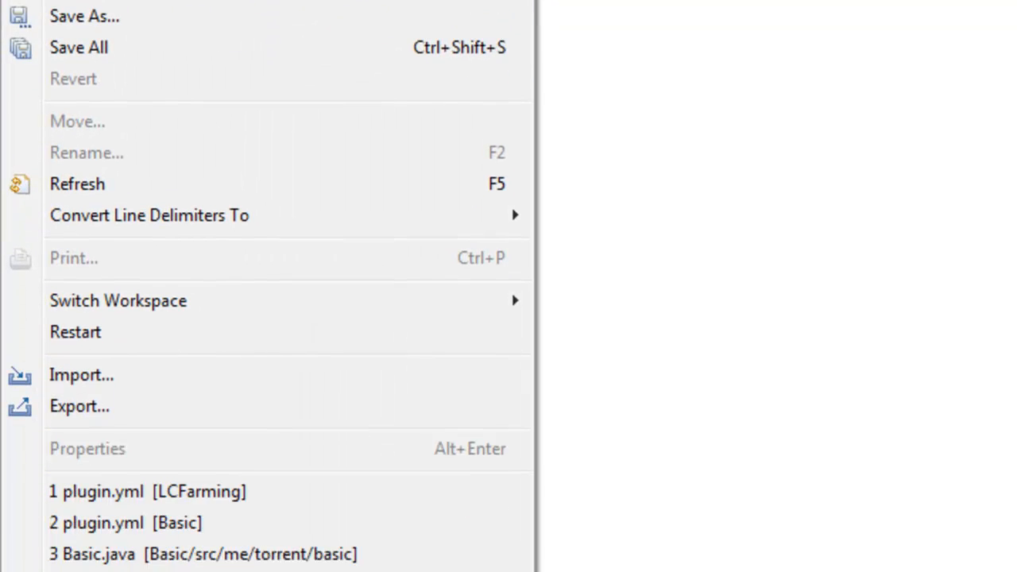
Configure a JAR file export of the Basic project and plugin.yml, renaming the output to Basic.jar.
click(79, 407)
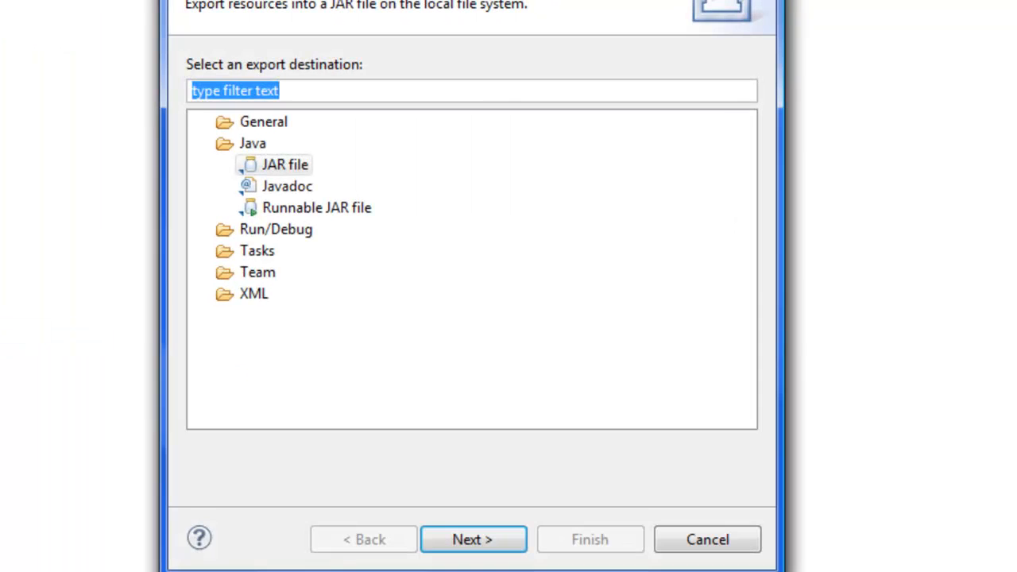
click(283, 164)
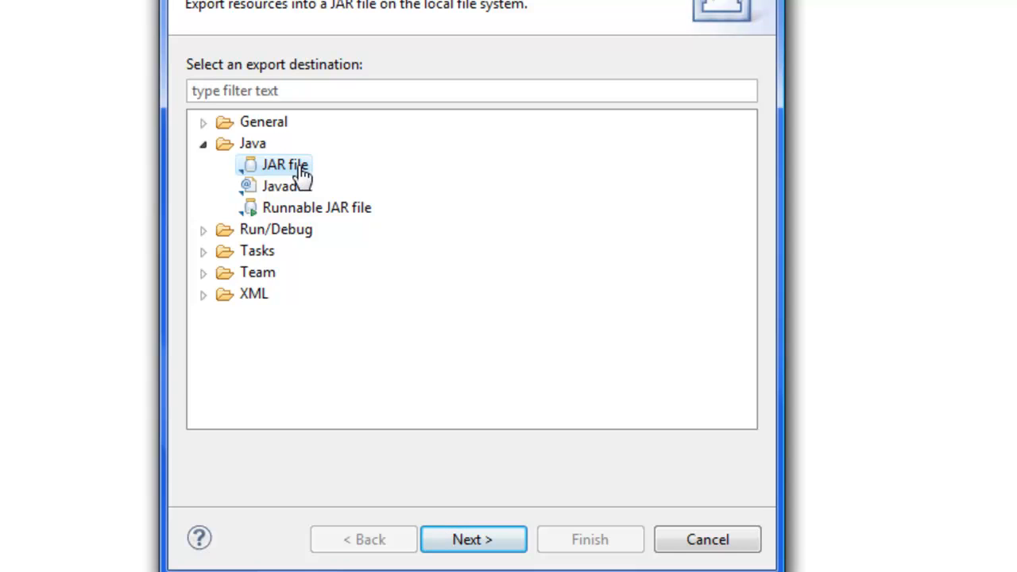
click(473, 539)
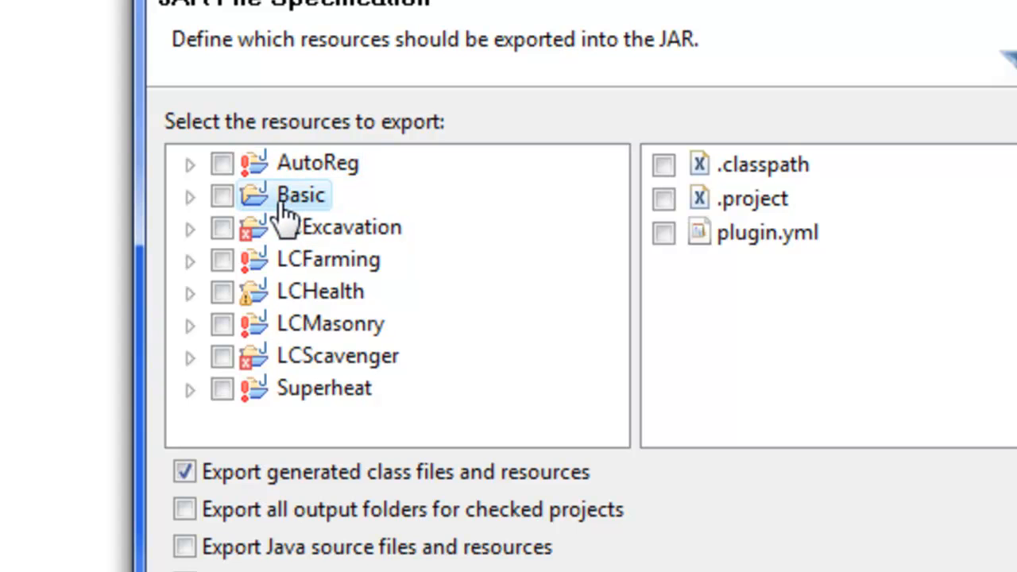
click(222, 195)
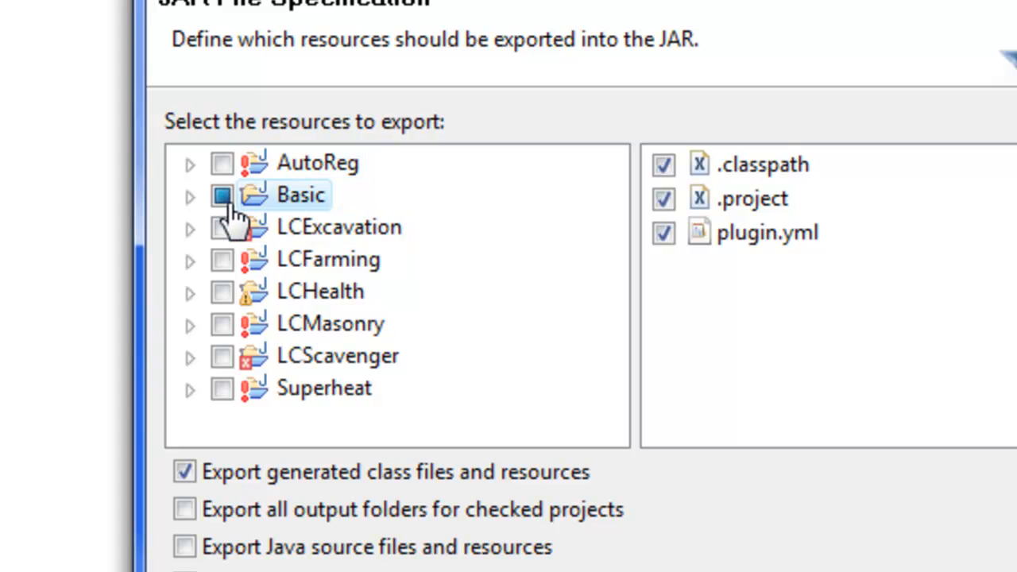
mouse_move(868, 179)
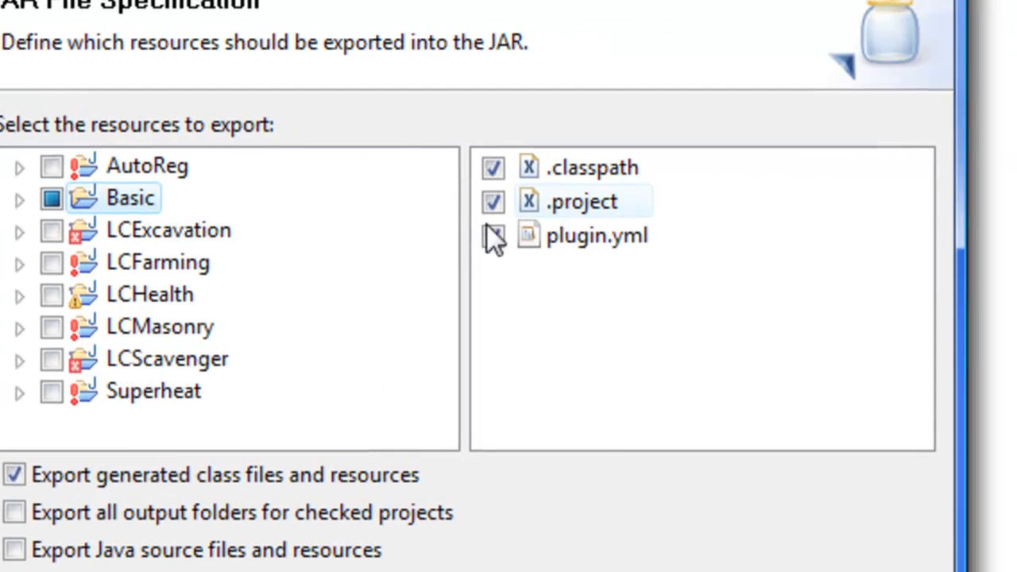
click(491, 236)
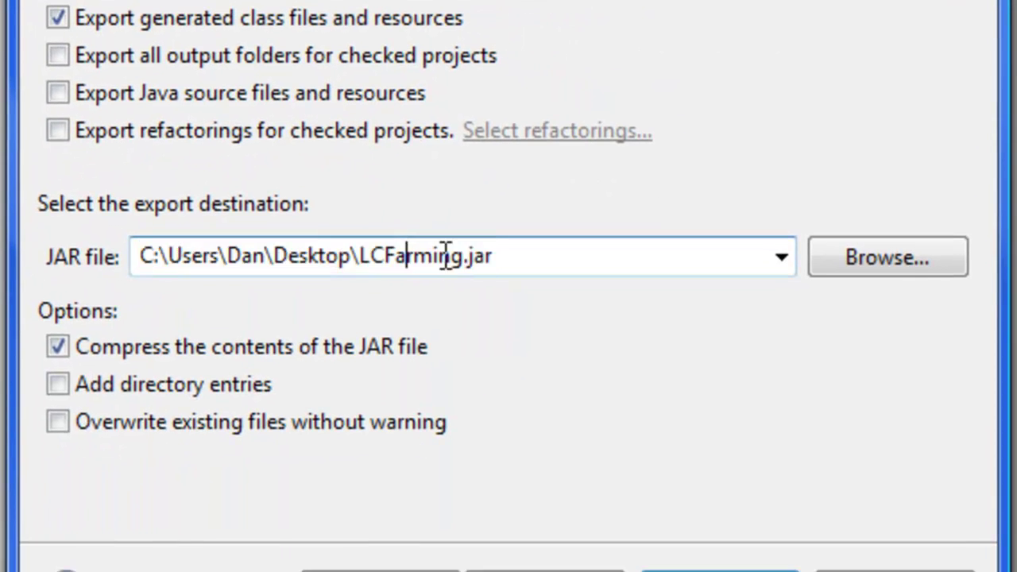
double_click(412, 256)
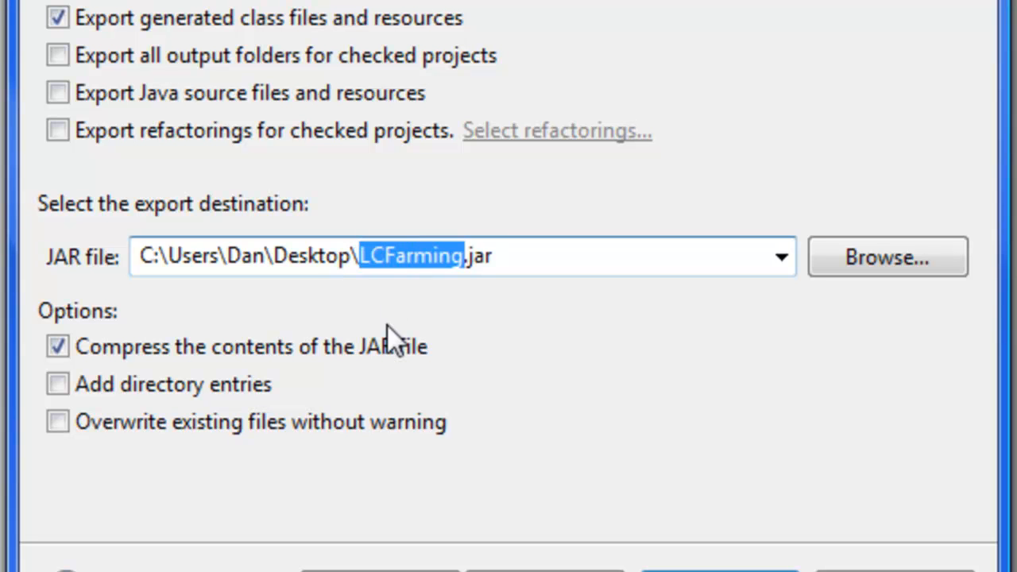
text(Basic)
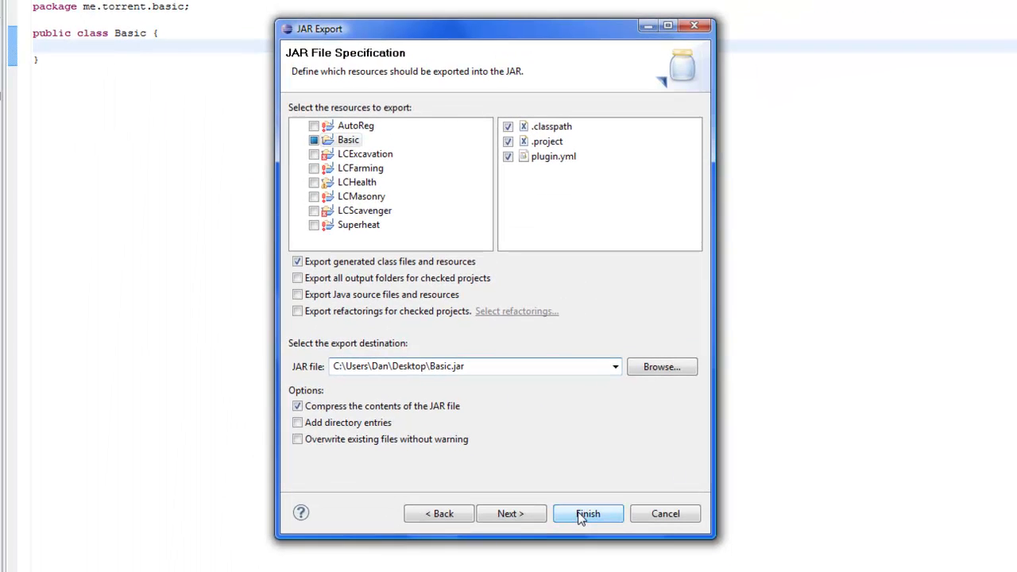
Finish the Basic.jar export, then type Error into the Basic class body.
click(602, 514)
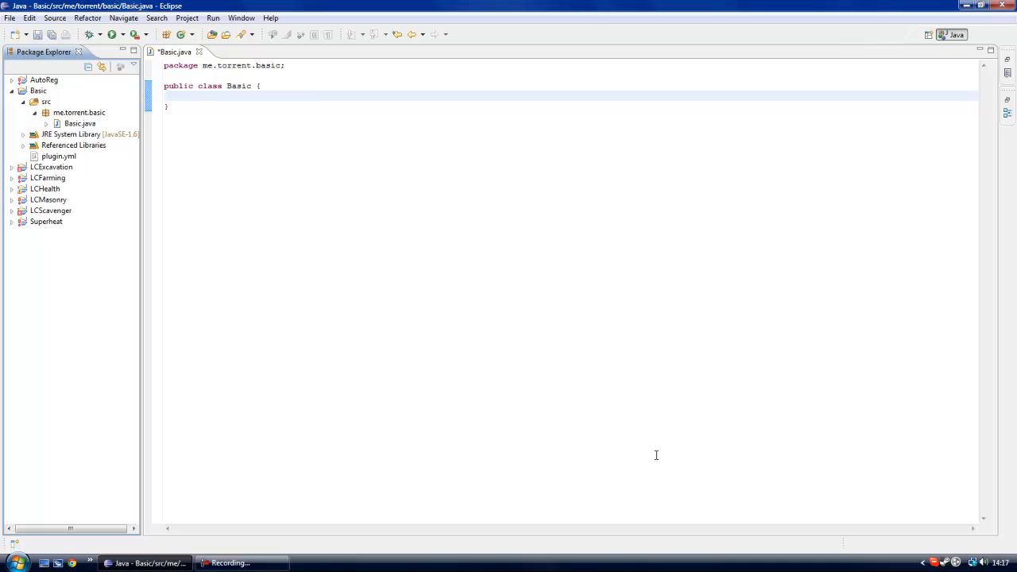
mouse_move(558, 338)
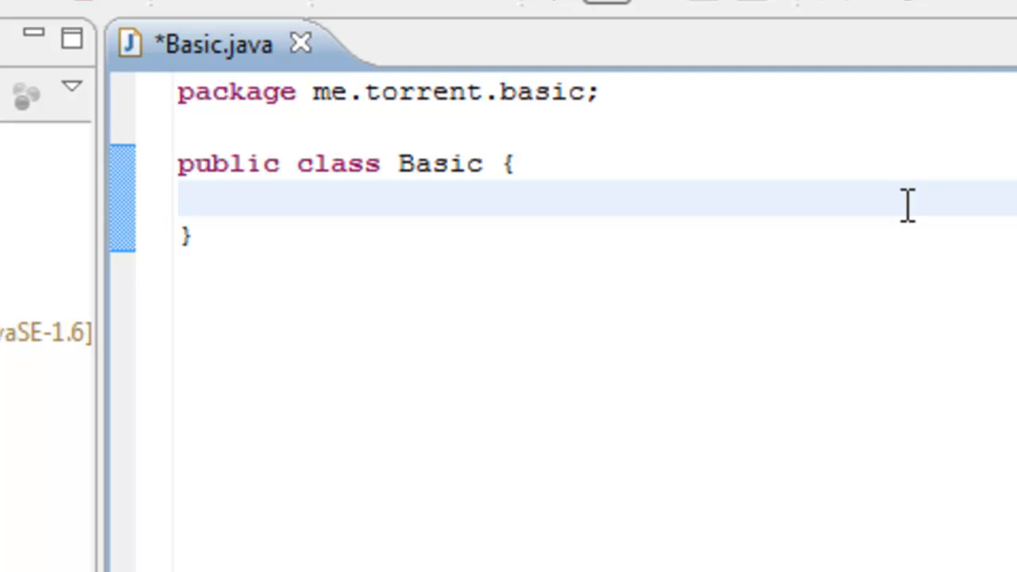
text(Er)
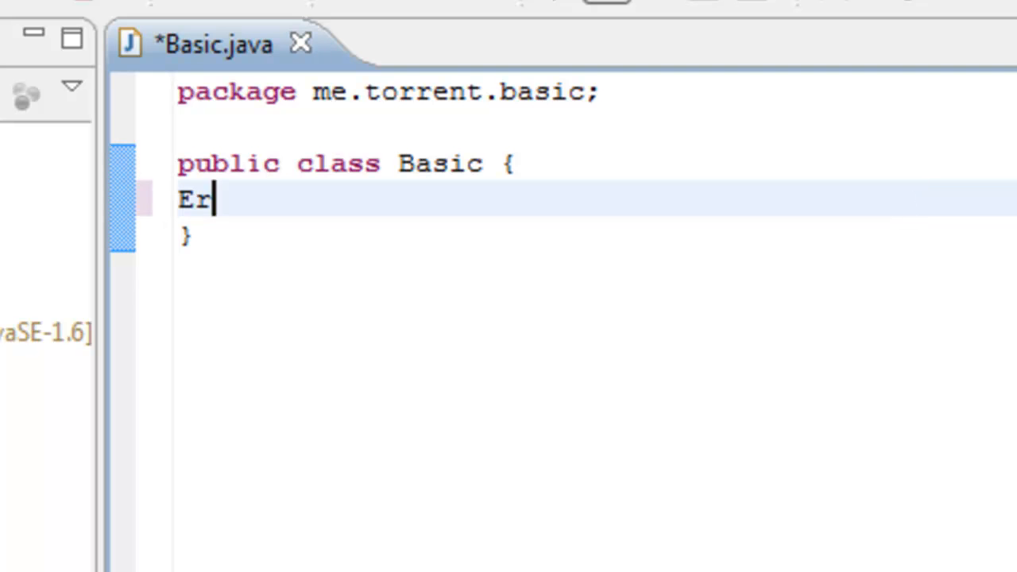
text(ror)
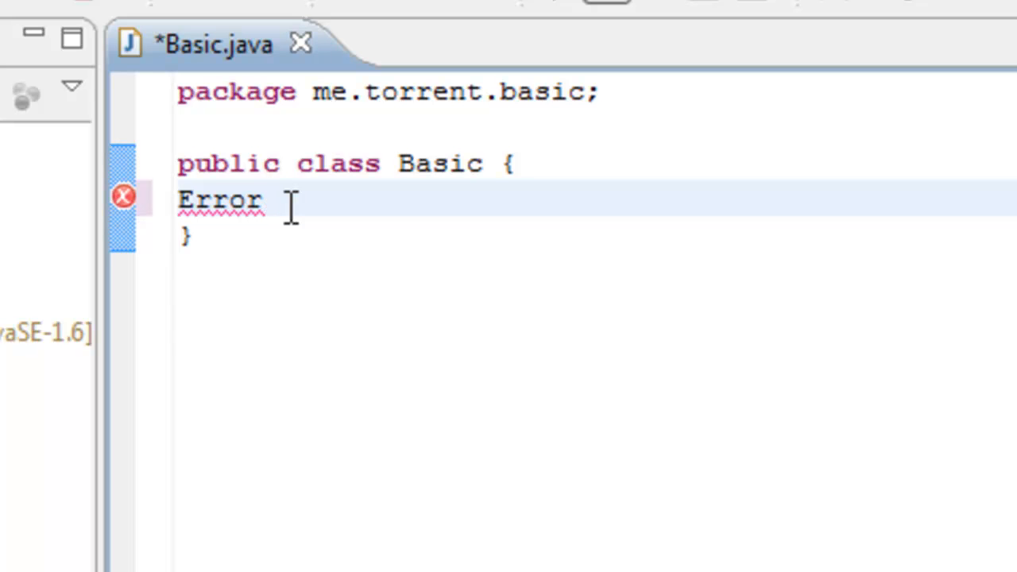
click(286, 201)
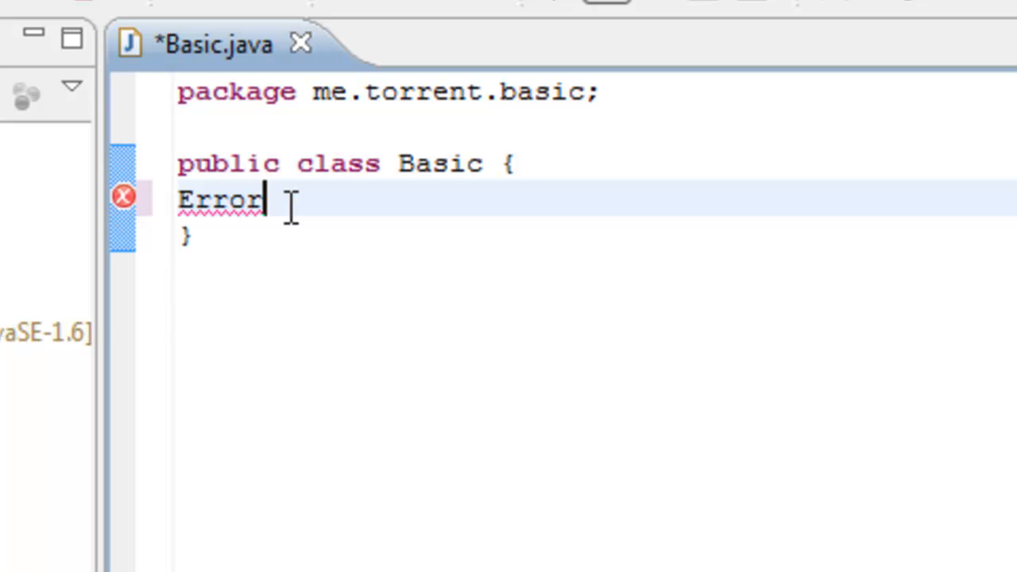